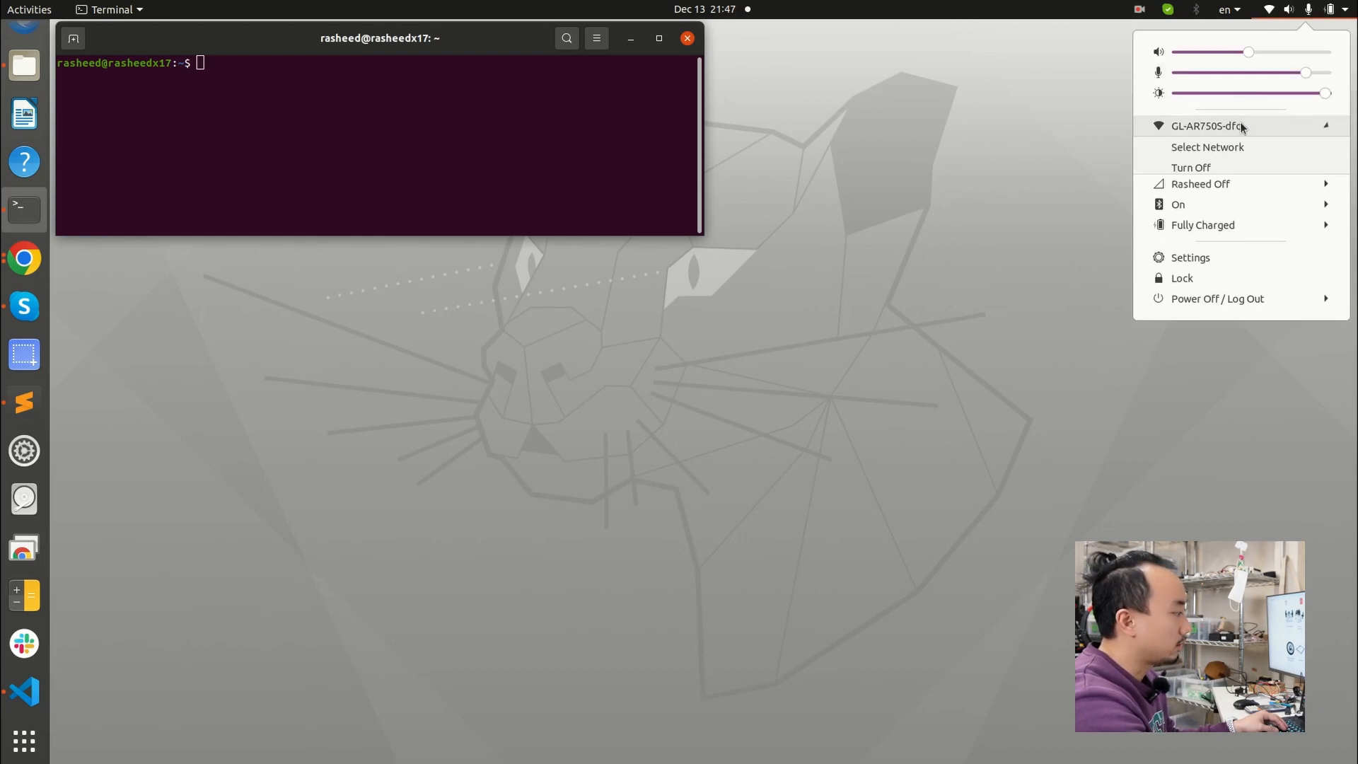
# Connect to the GL-XE300-d56 Wi-Fi network from the system menu's network list
pyautogui.click(1207, 147)
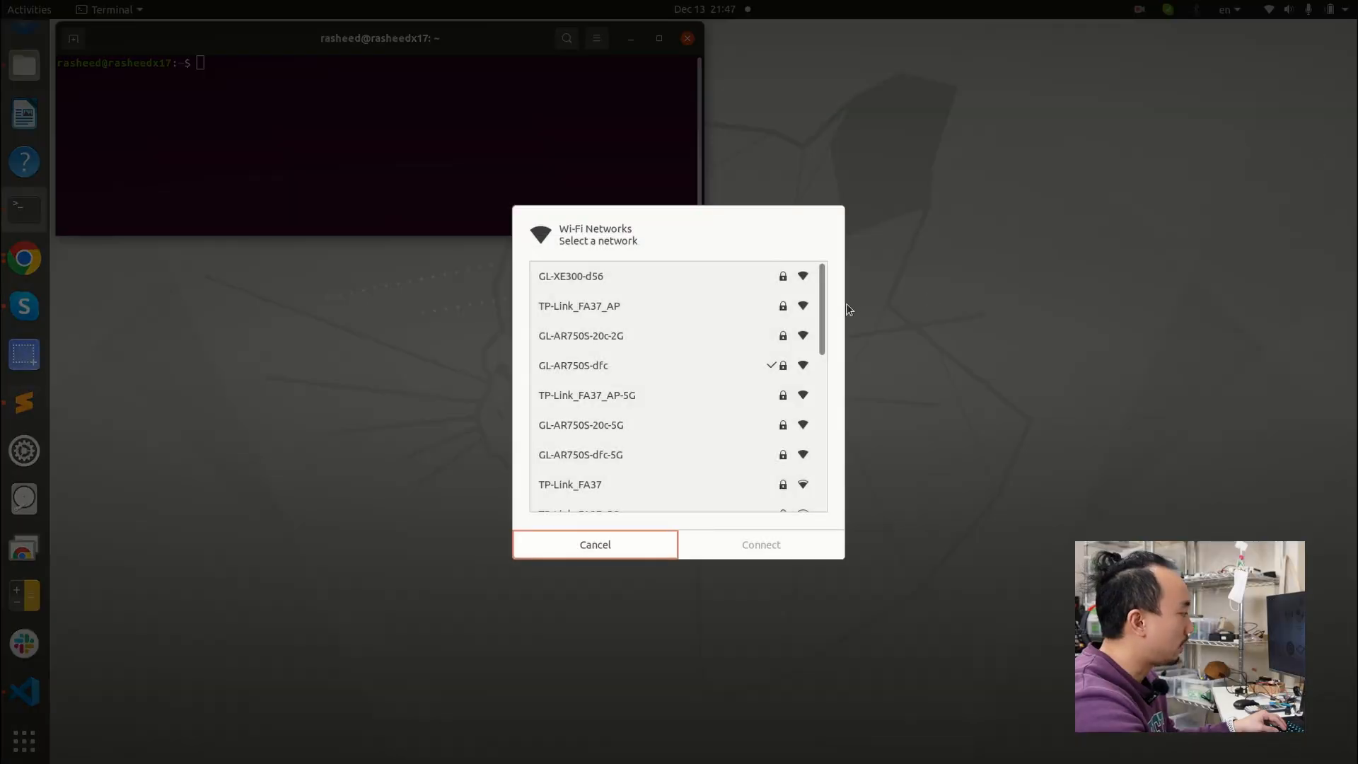
pyautogui.moveTo(737, 273)
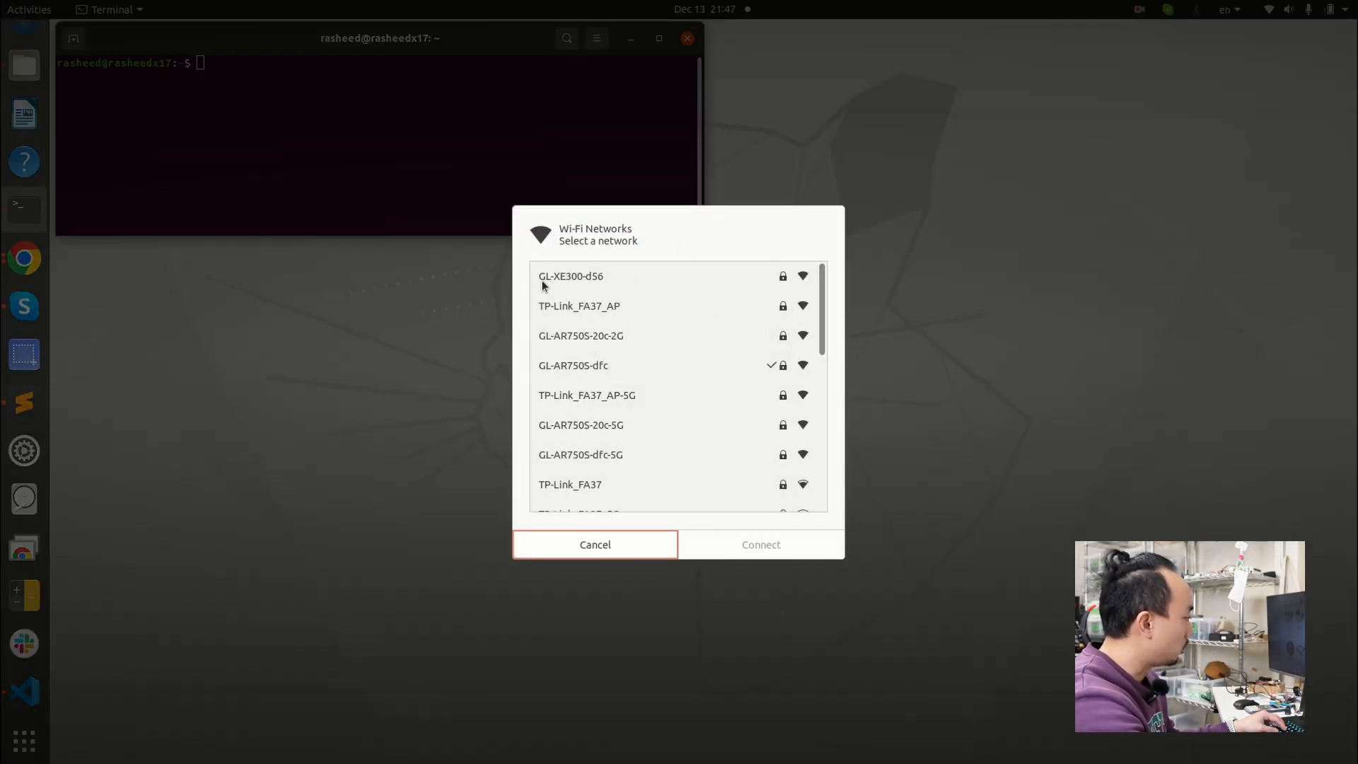
pyautogui.click(571, 277)
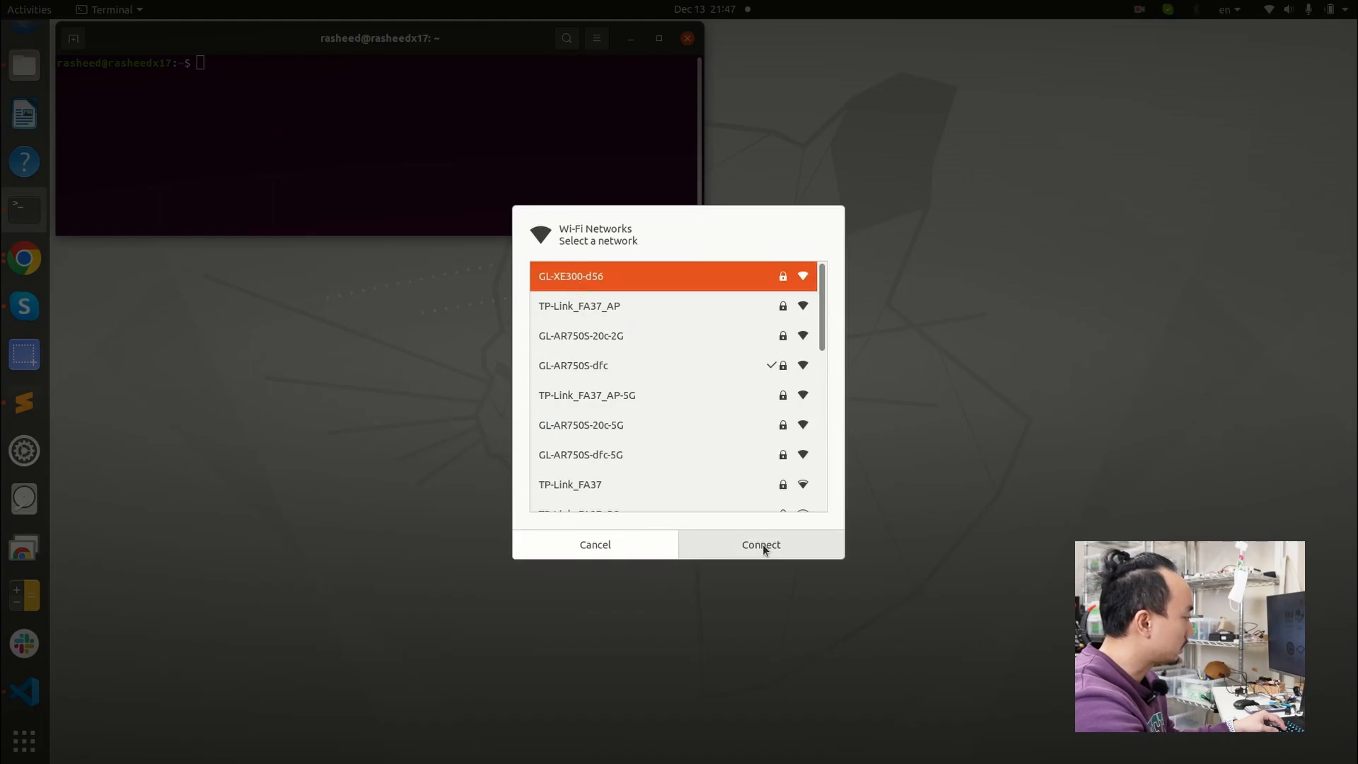
pyautogui.click(760, 544)
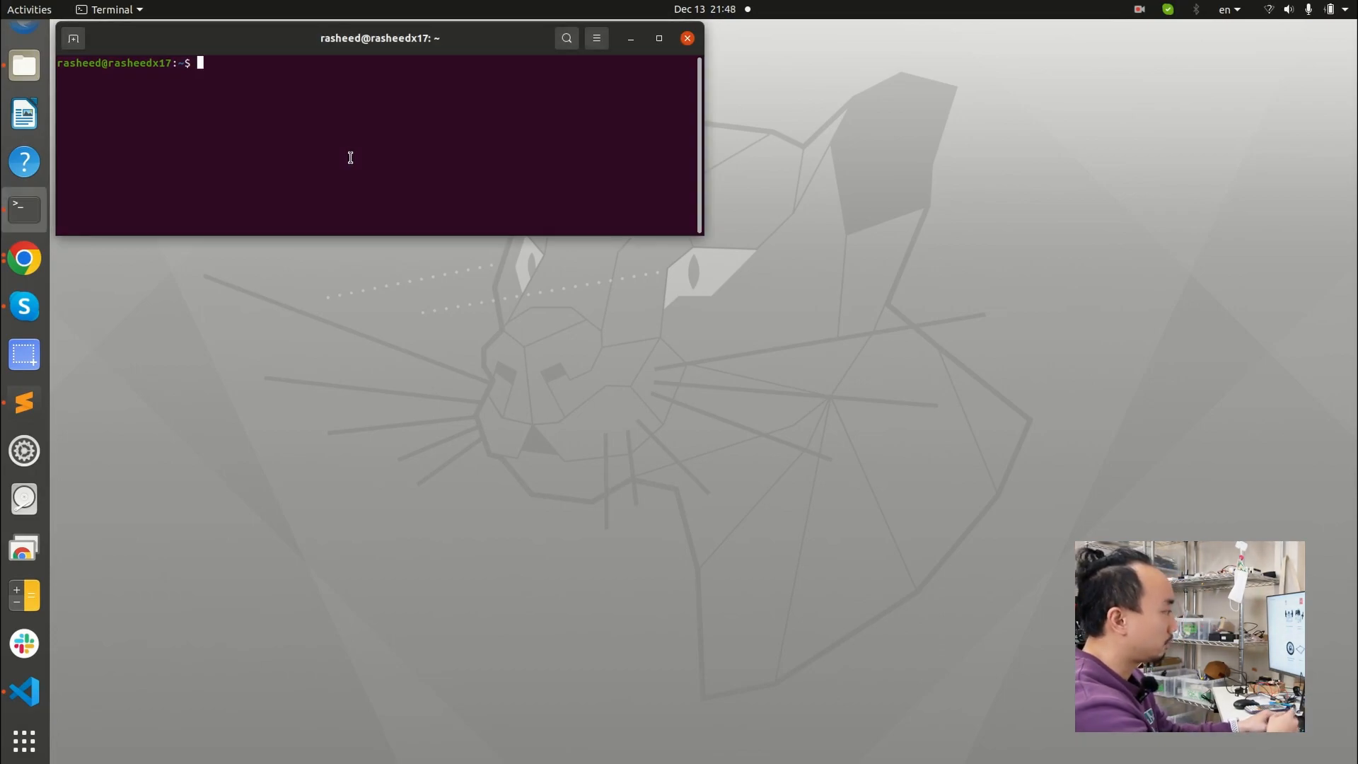
pyautogui.write('s')
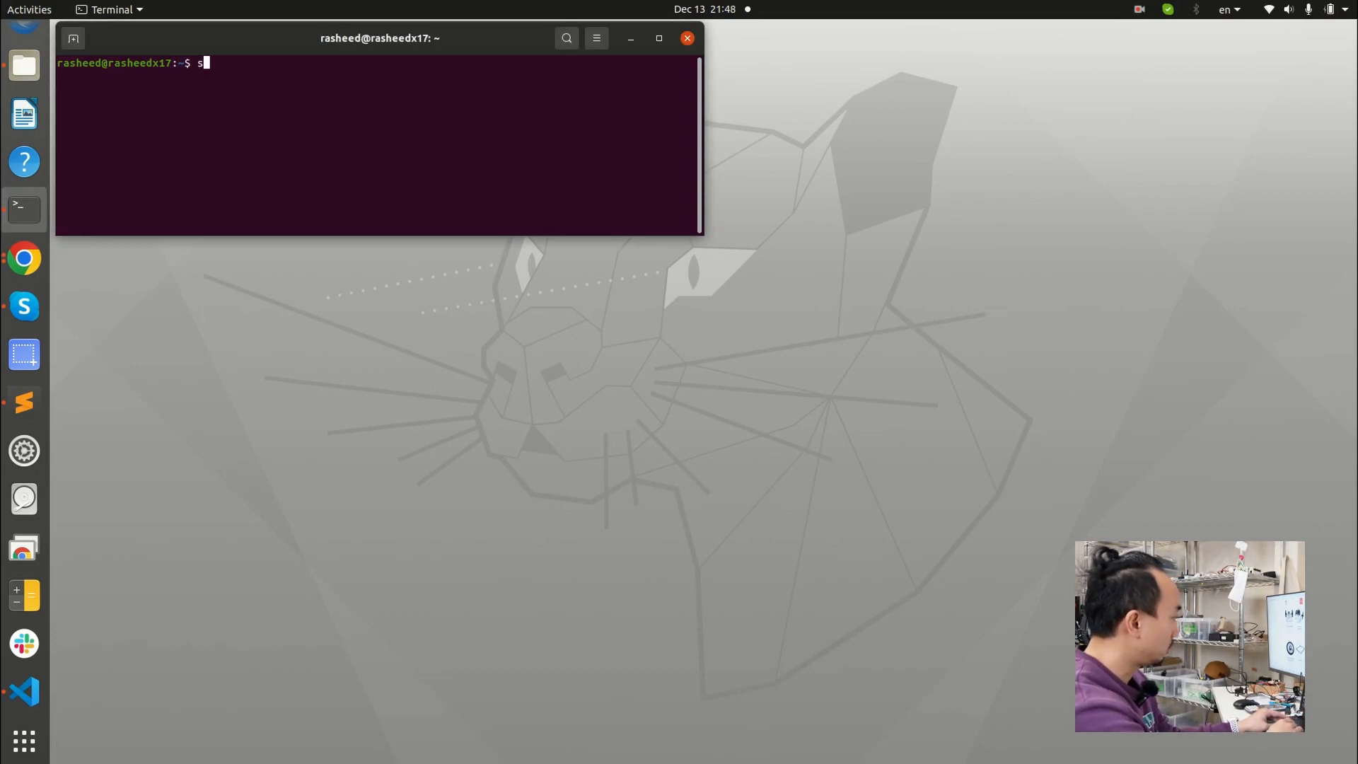
pyautogui.write('ssh jetson@')
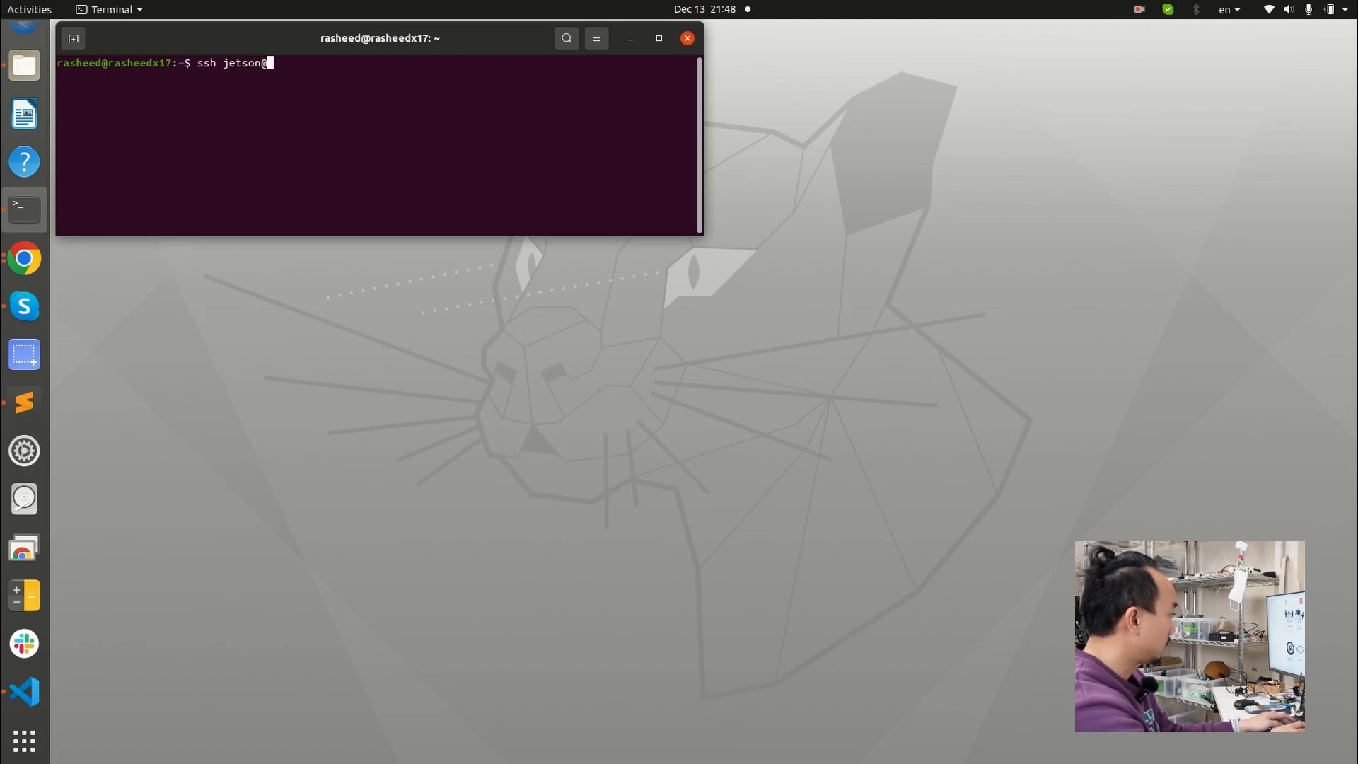
pyautogui.write('192.168.')
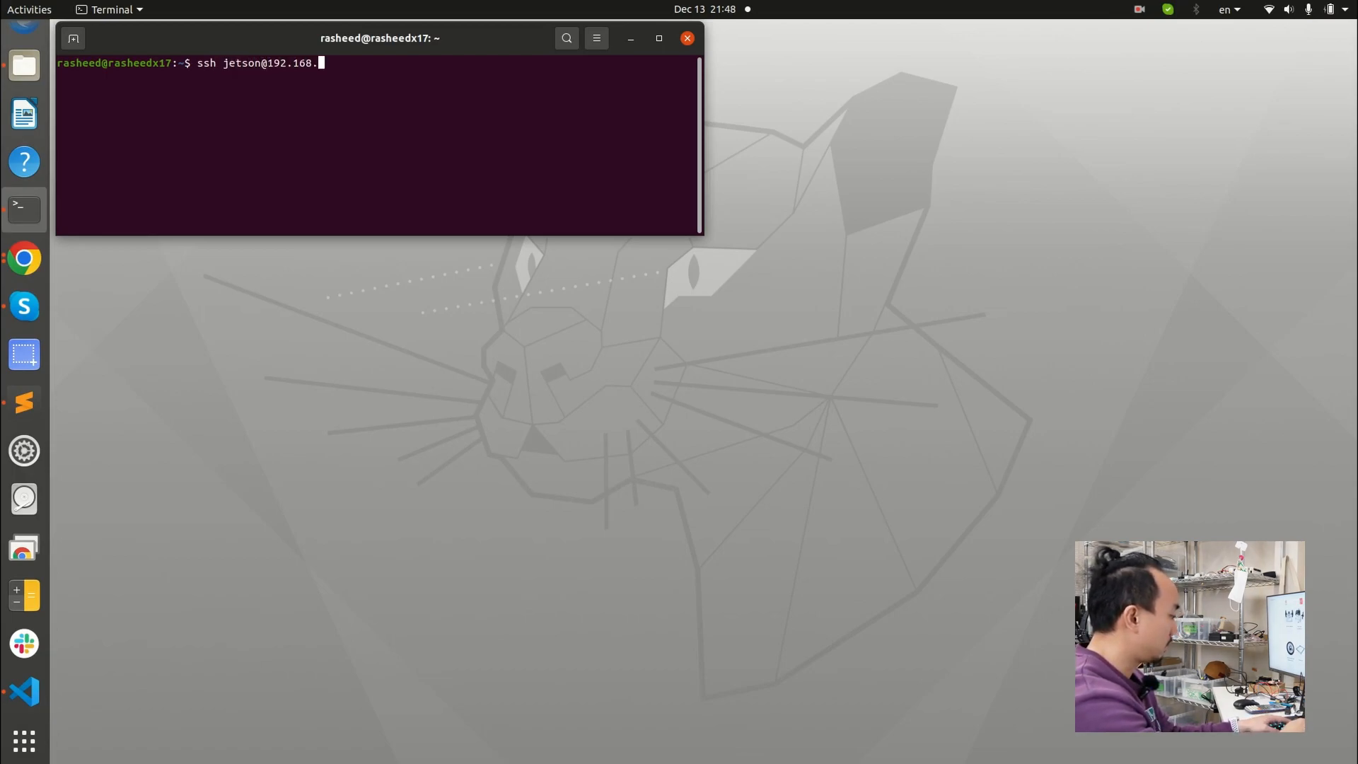
pyautogui.write('8.129')
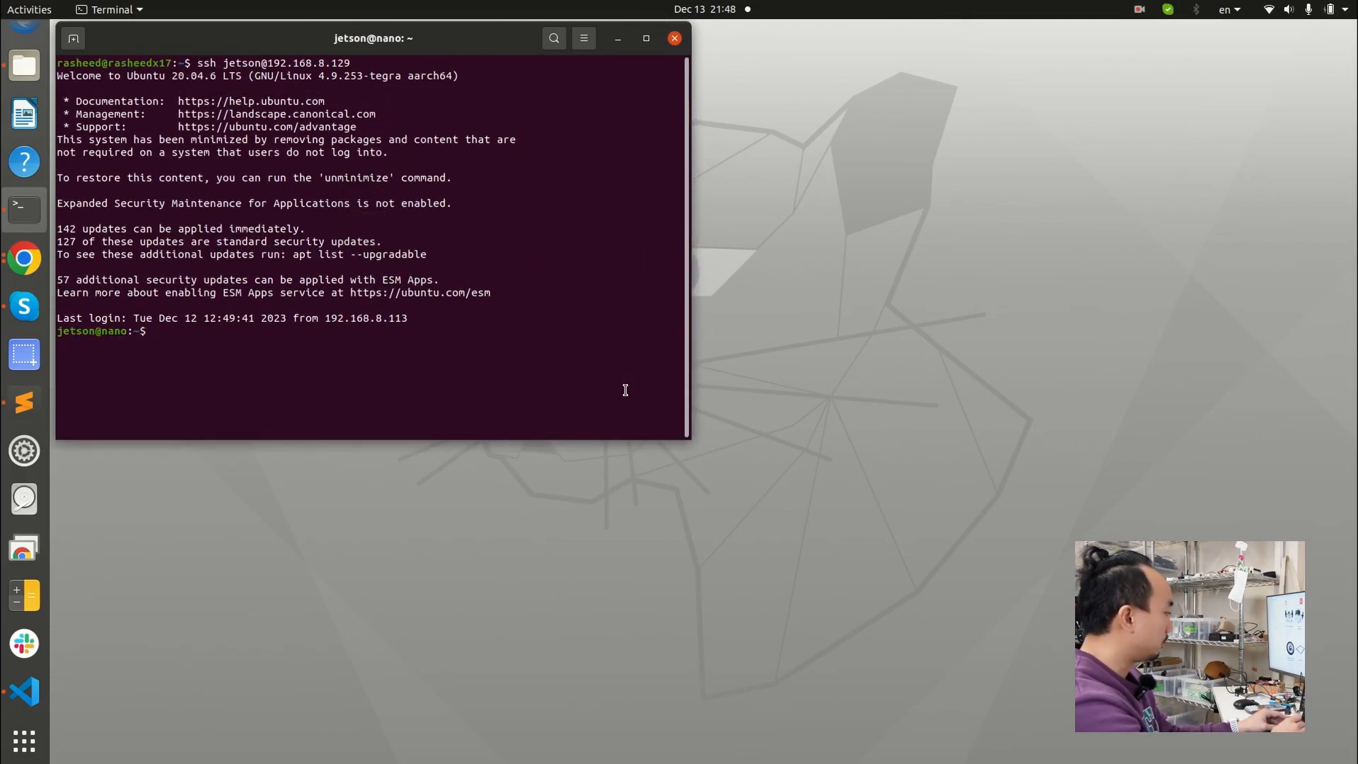
pyautogui.moveTo(960, 327)
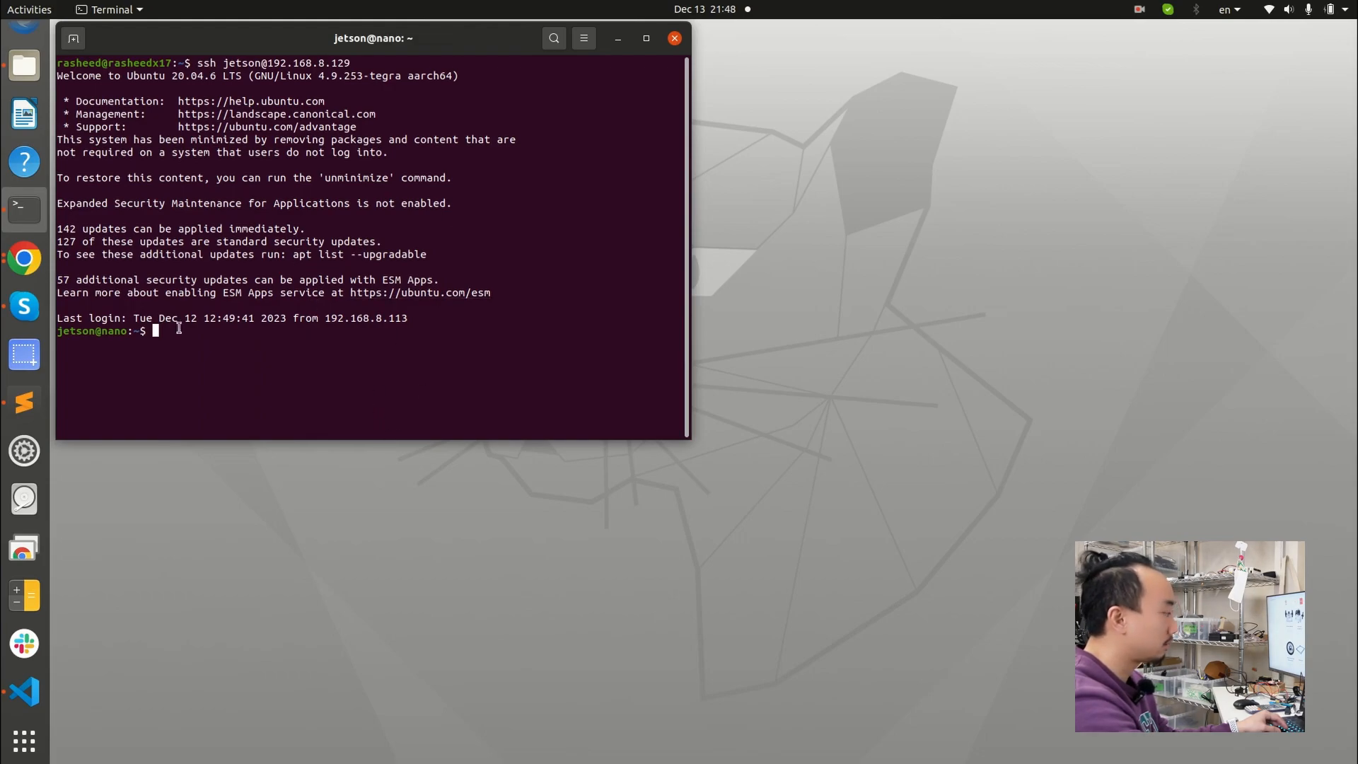
# Change into web_dev/base_console/autostart_scripts and list its contents
pyautogui.write('cd web_dev/')
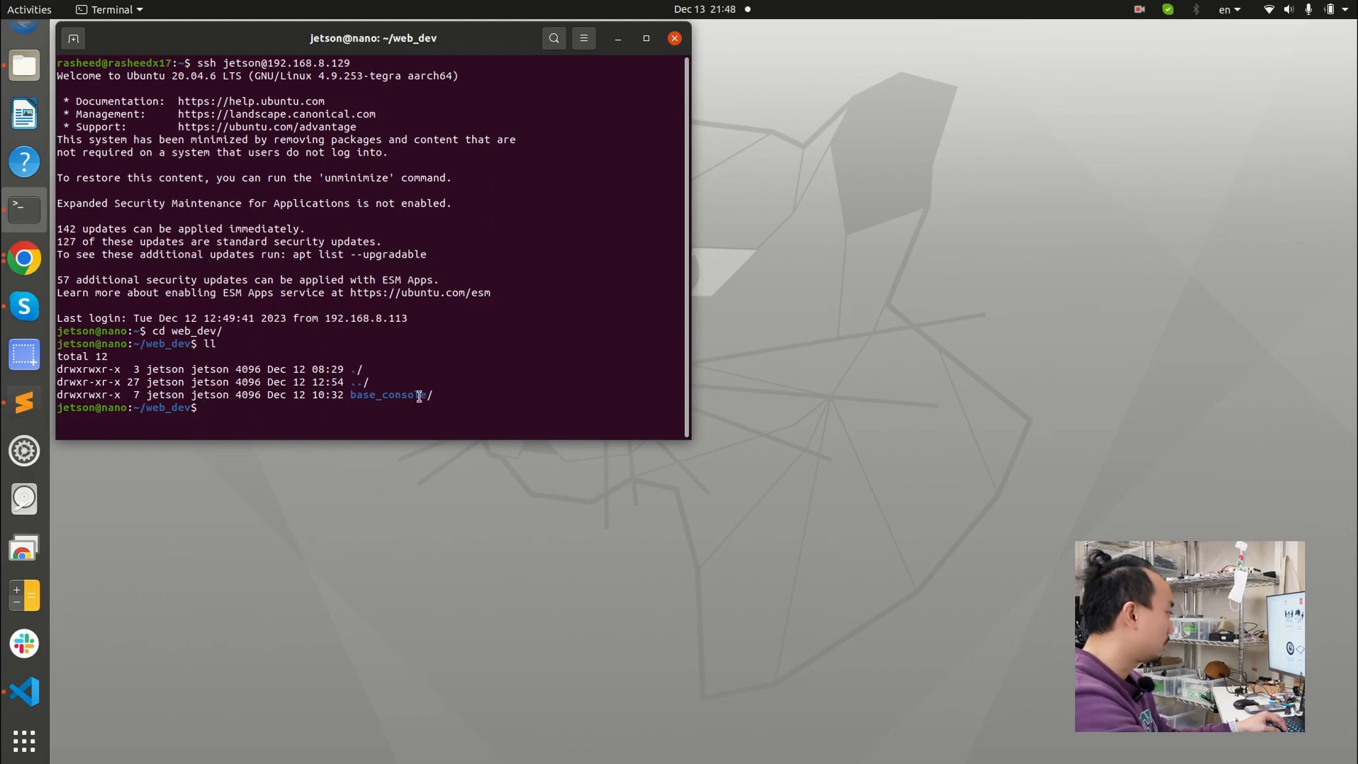
pyautogui.write('cd ba')
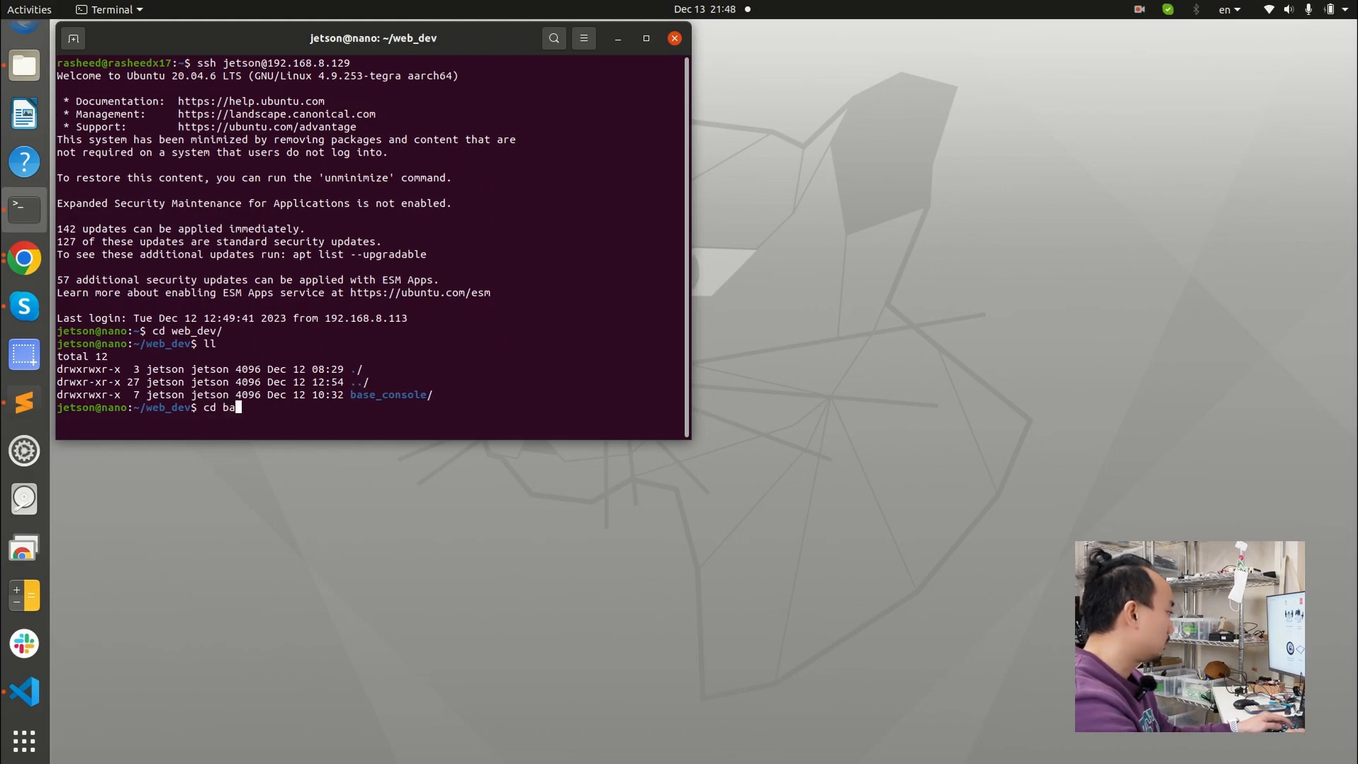
pyautogui.press('Return')
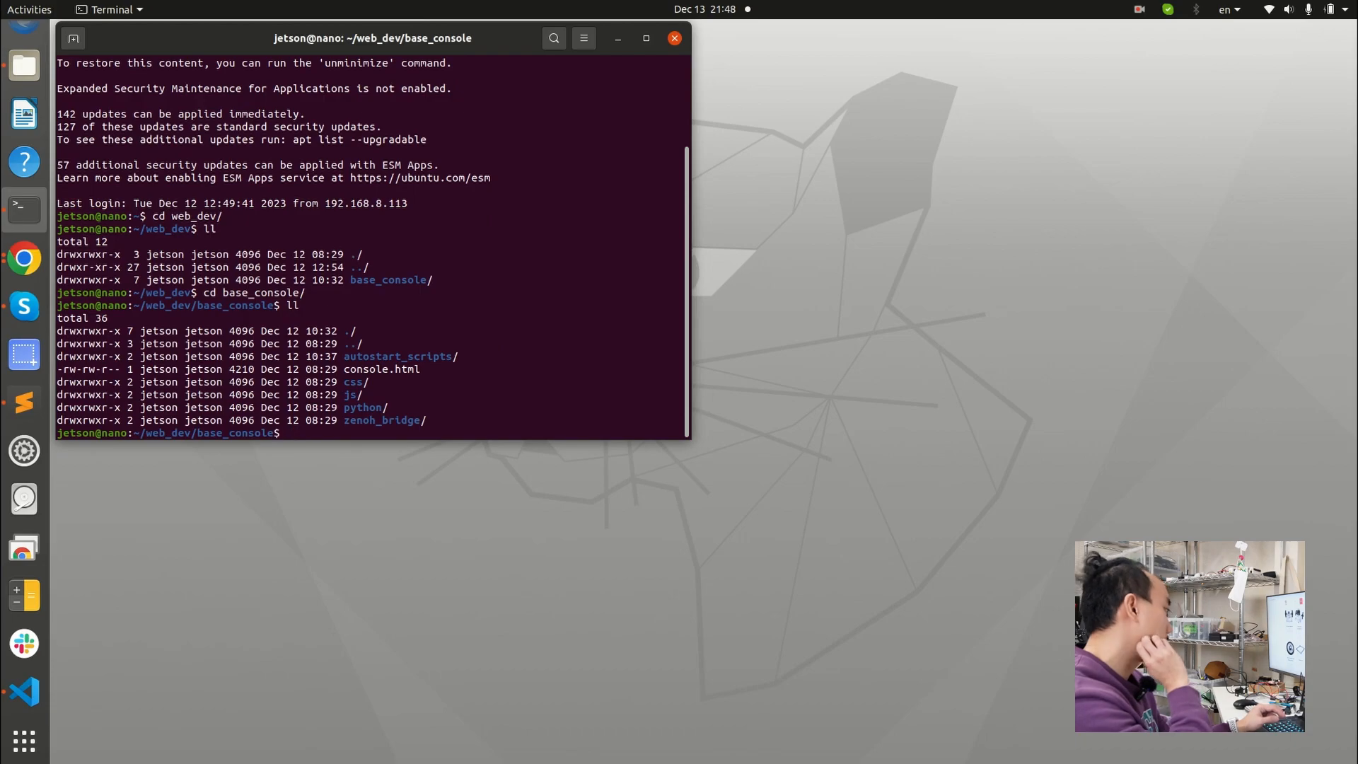
pyautogui.write('cd autostart_scripts/')
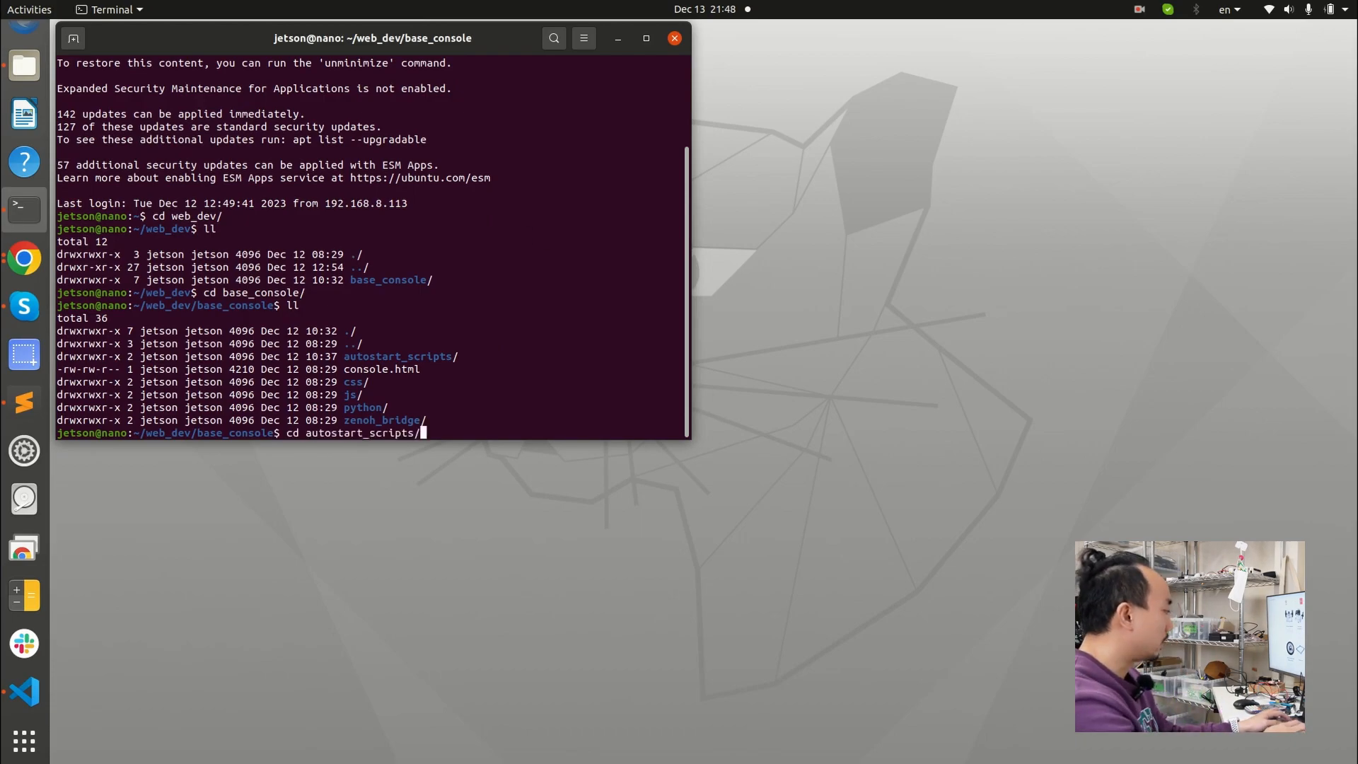
pyautogui.press('Return')
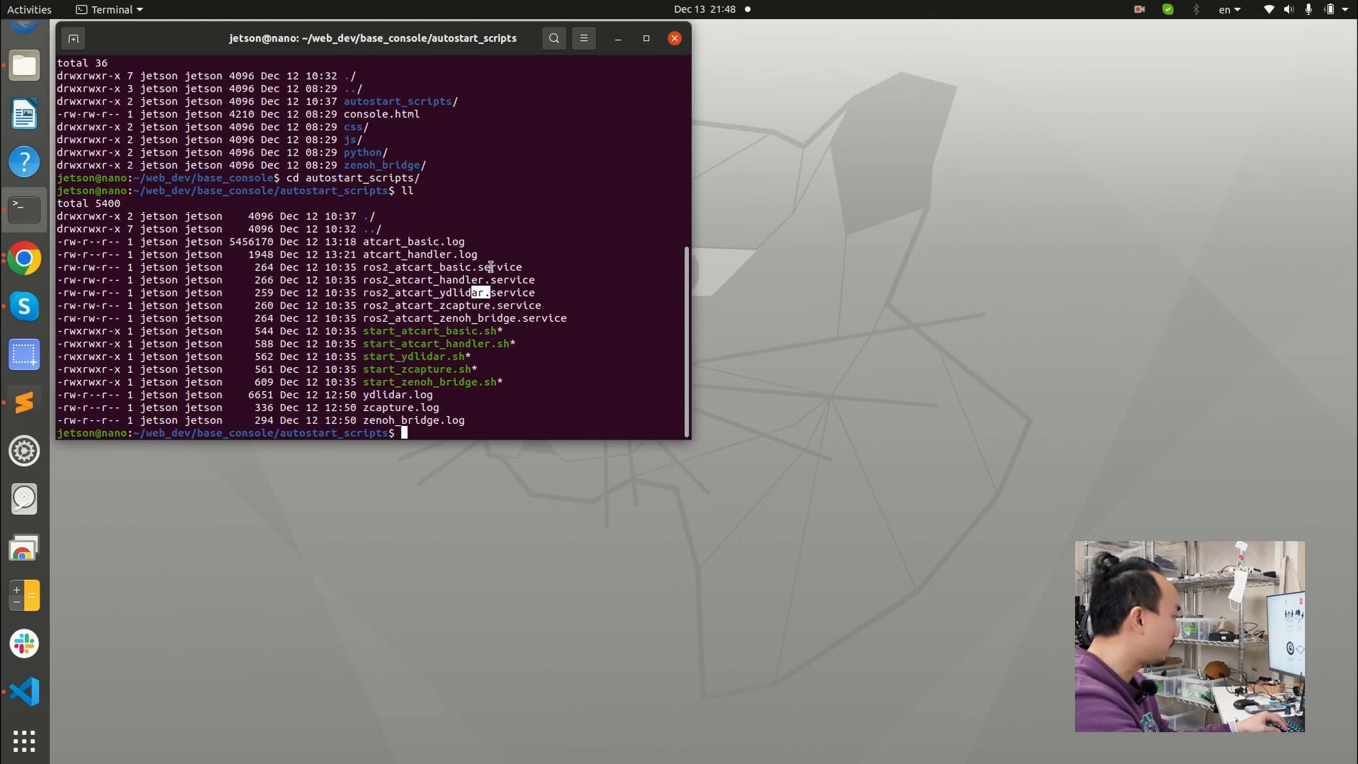
pyautogui.moveTo(444, 281)
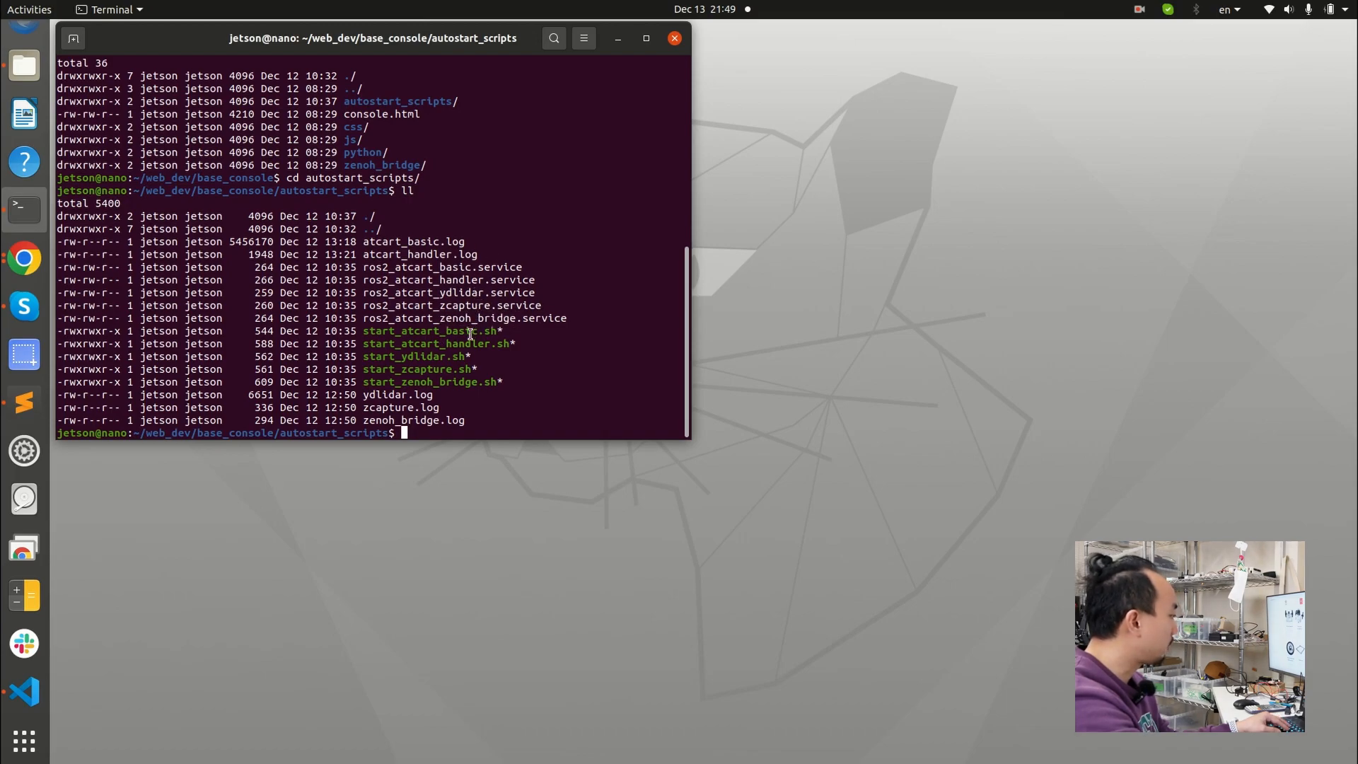
# Move to /etc/systemd/system and scroll through its listing
pyautogui.write('cd /etc/systemd/syste')
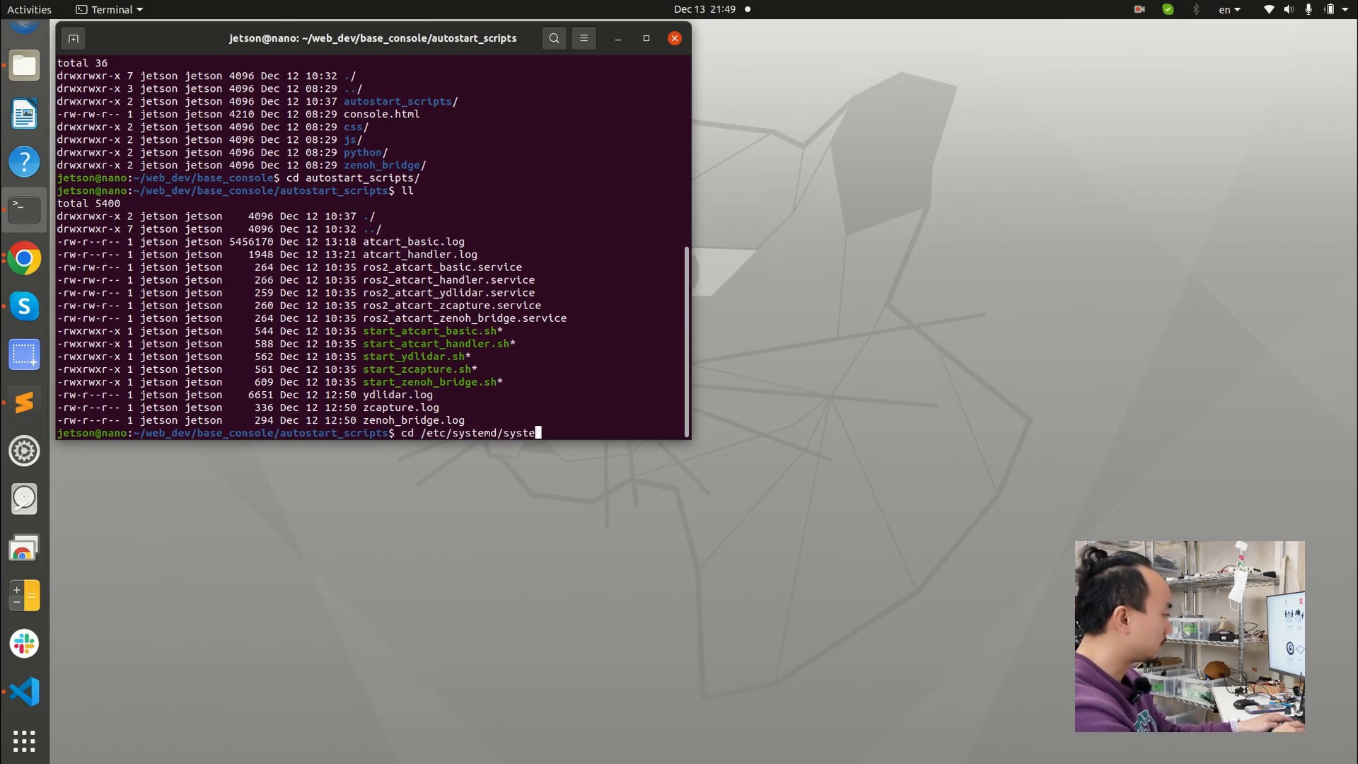
pyautogui.press('Return')
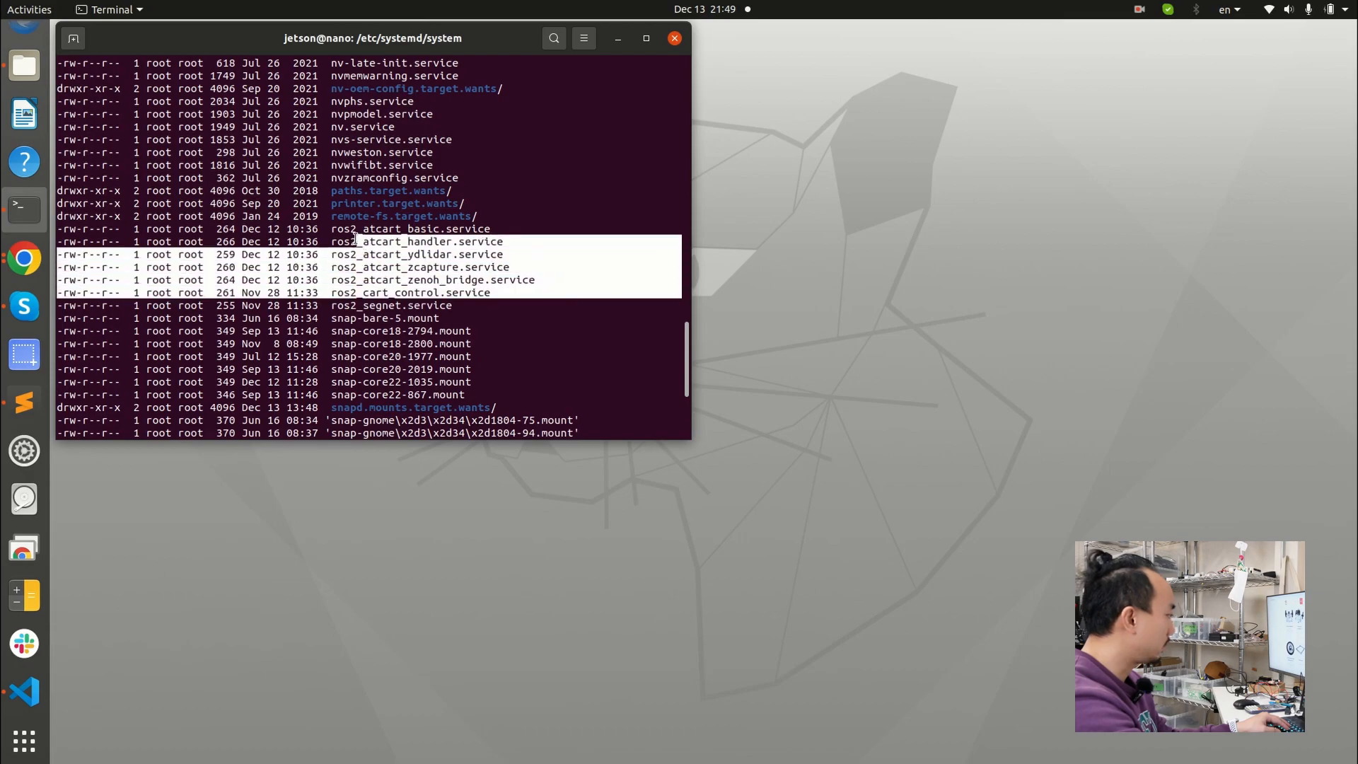
pyautogui.scroll(-3)
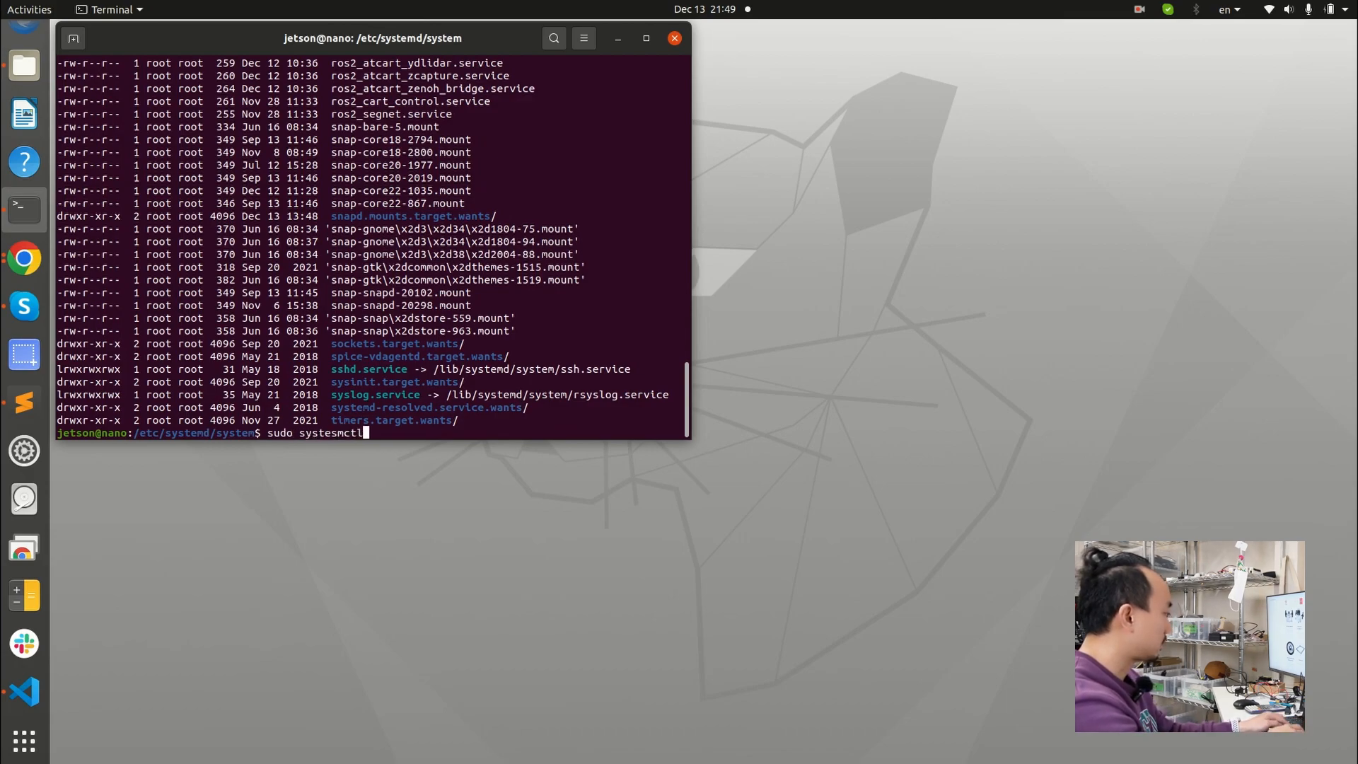
# Type sudo systemctl start ros2_atcart_* after tab-listing the matching services
pyautogui.press('BackSpace')
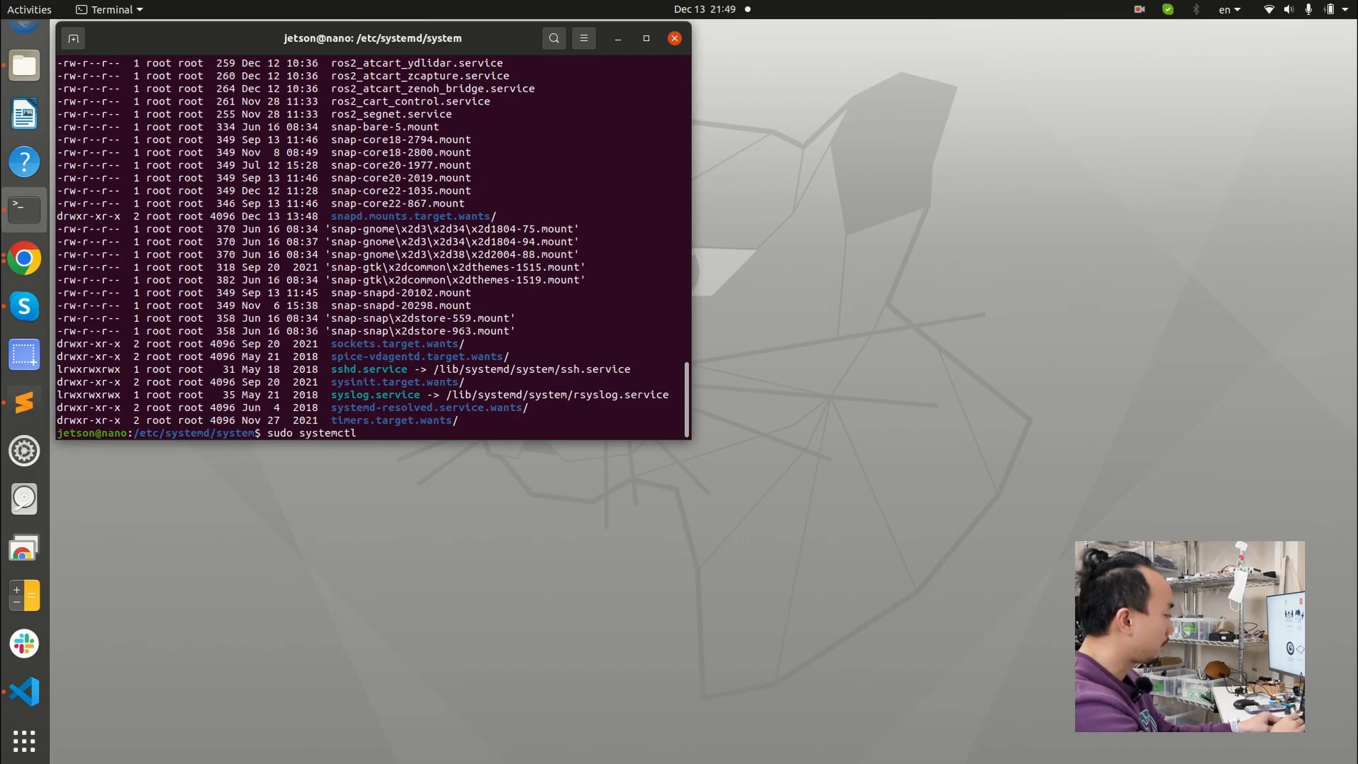
pyautogui.write('start ros2_atcart_')
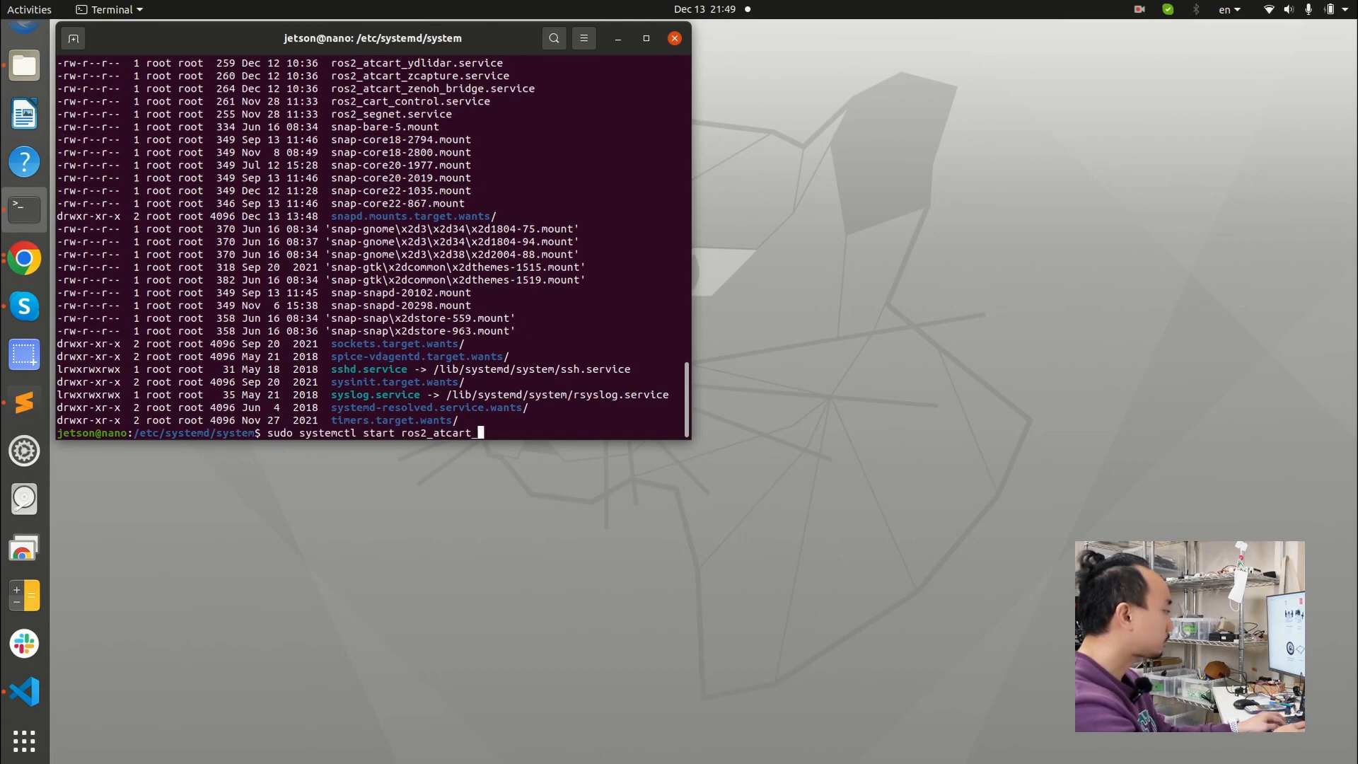
pyautogui.press('Tab')
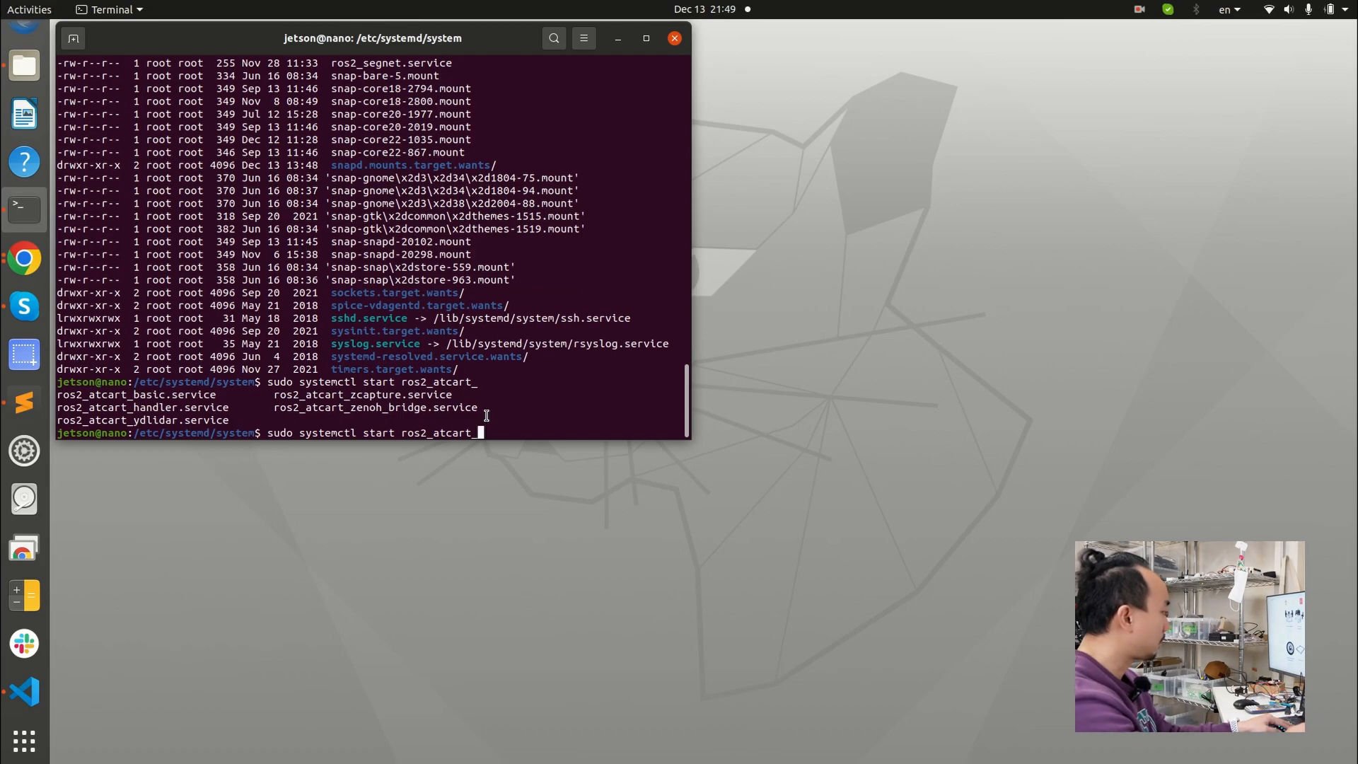
pyautogui.write('*')
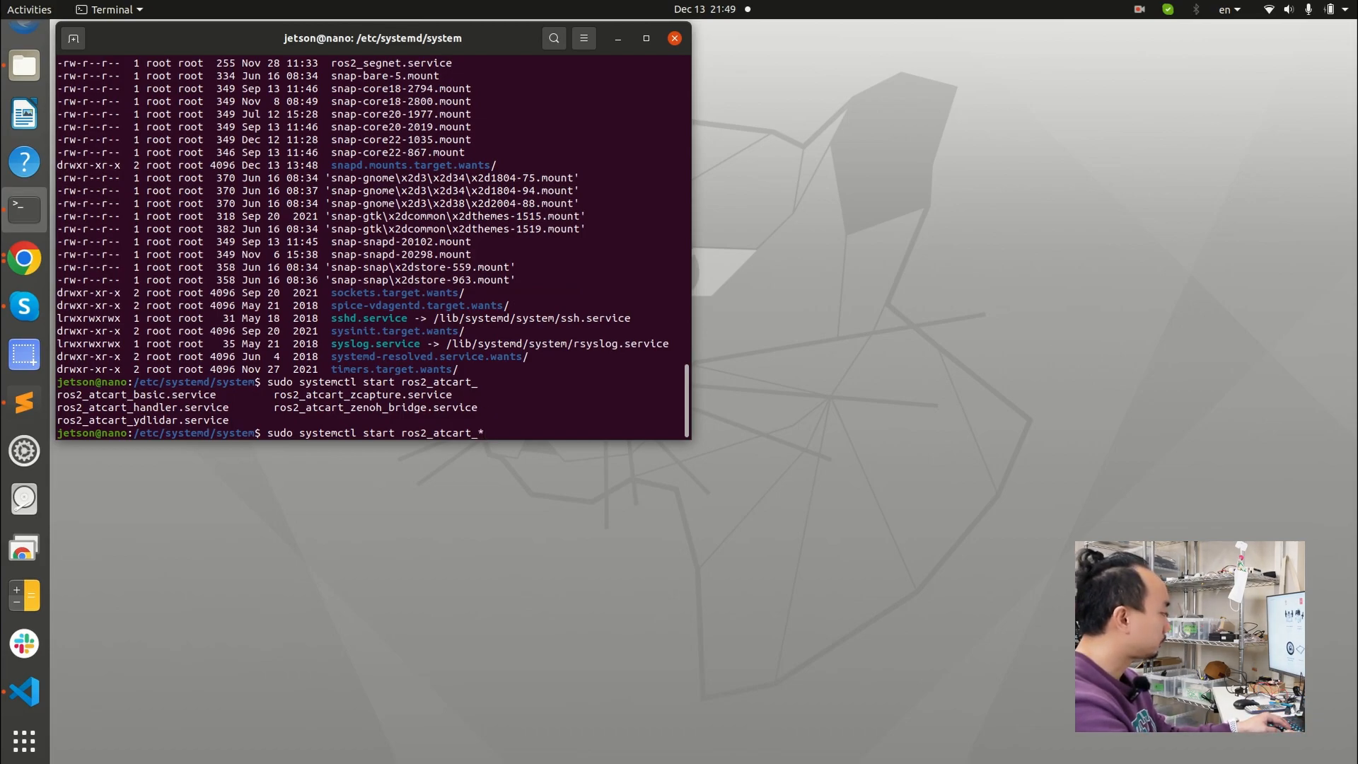
# Start all ros2_atcart services, then list ~/web_dev/base_console/autostart_scripts
pyautogui.write('cd')
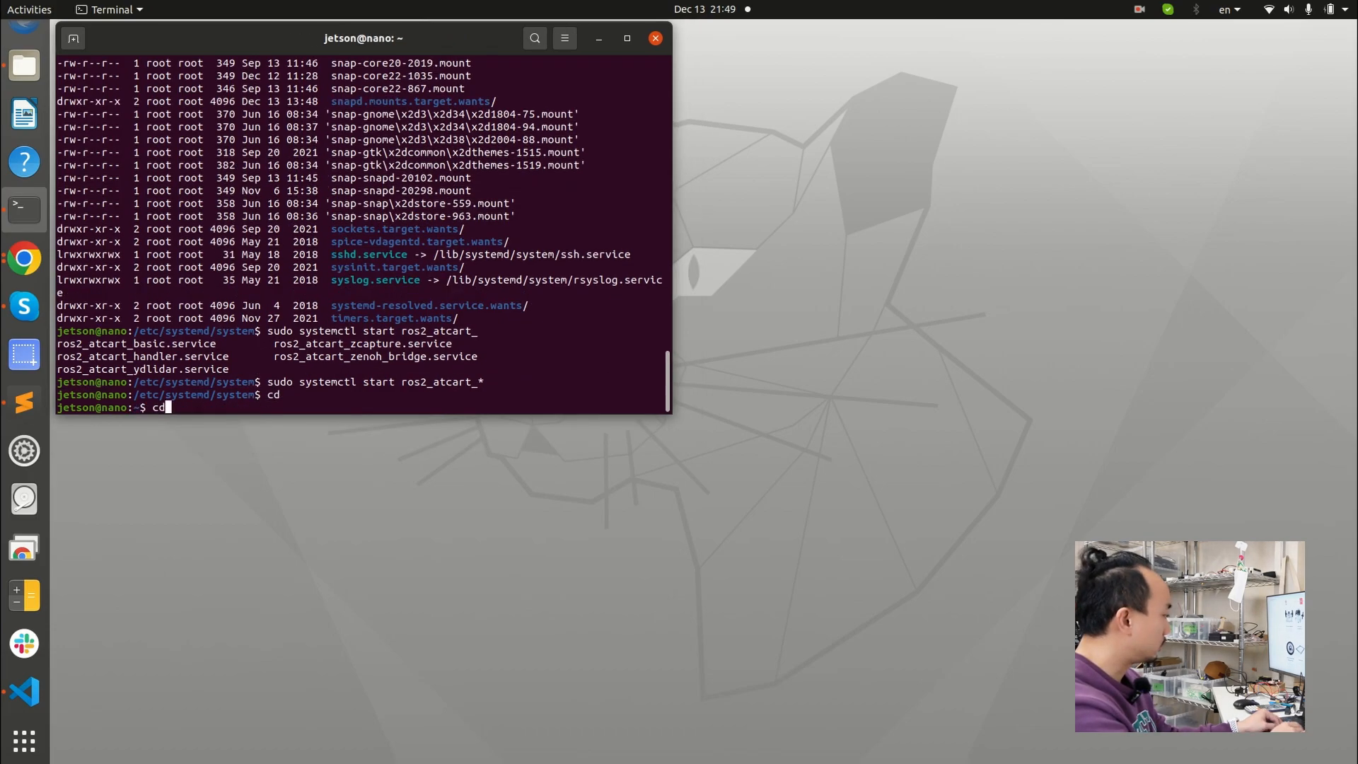
pyautogui.write('web_dev/base_console/')
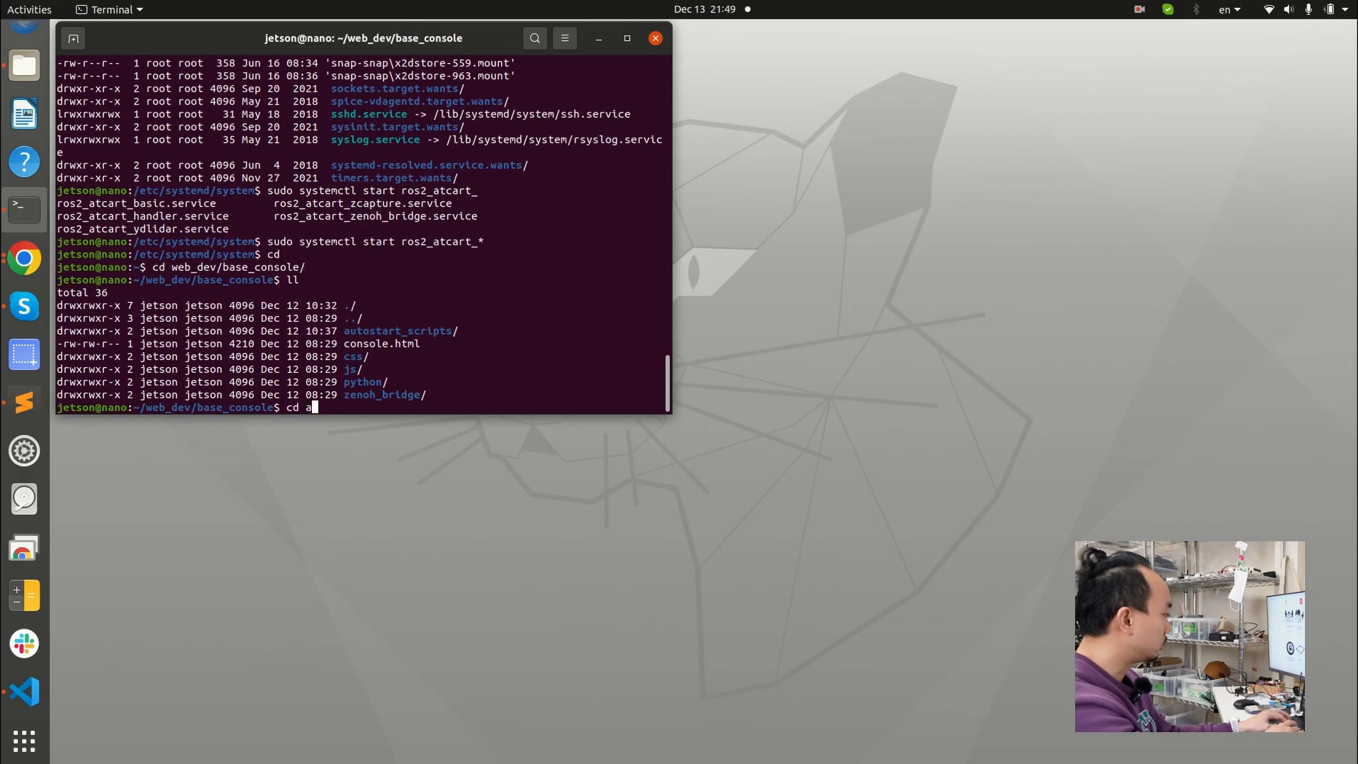
pyautogui.press('Return')
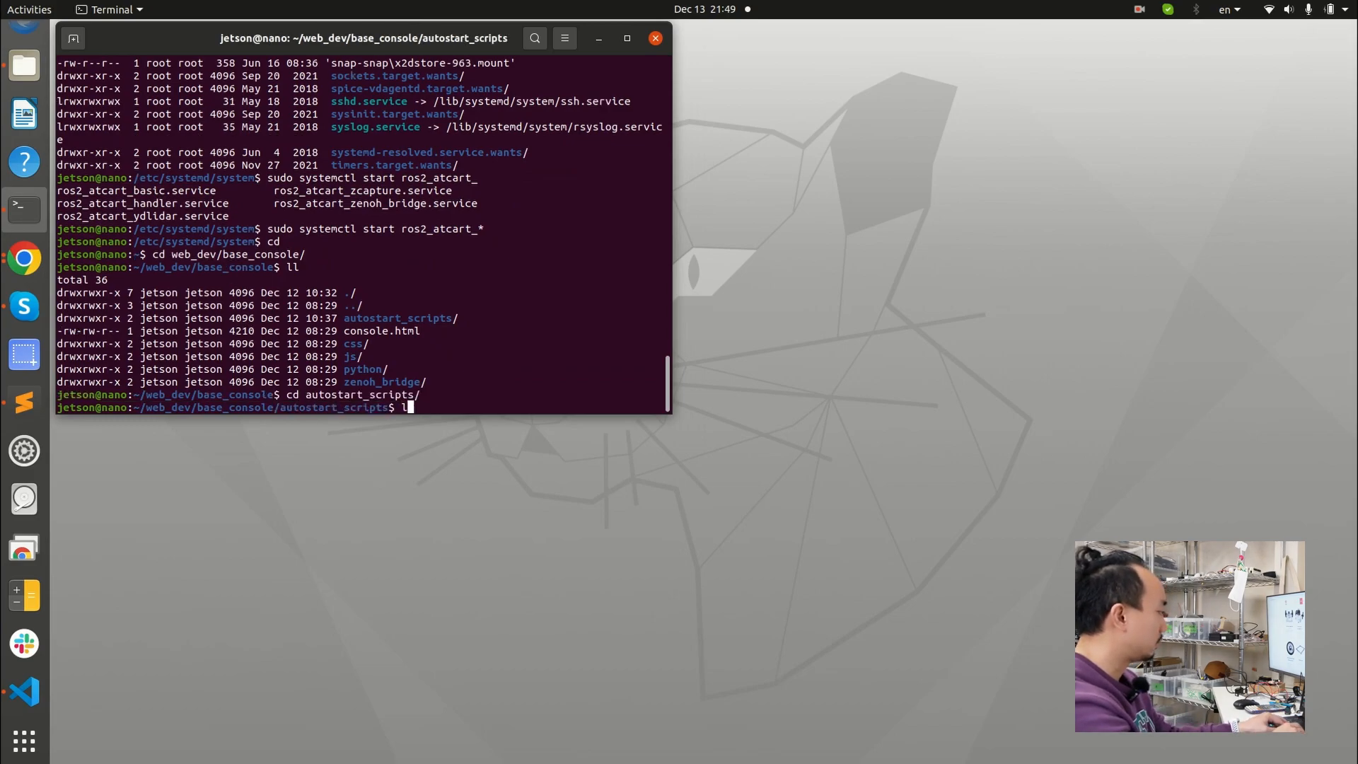
pyautogui.press('Return')
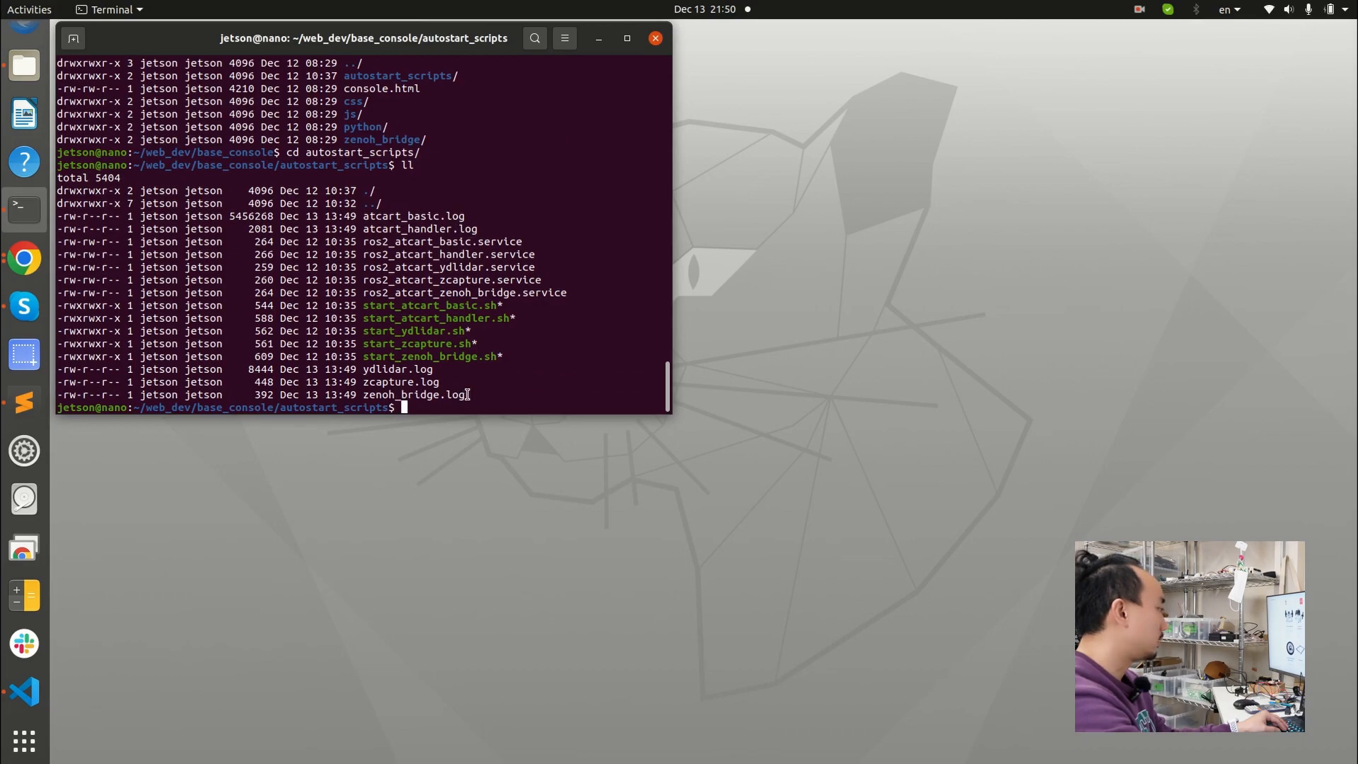
pyautogui.moveTo(506, 344)
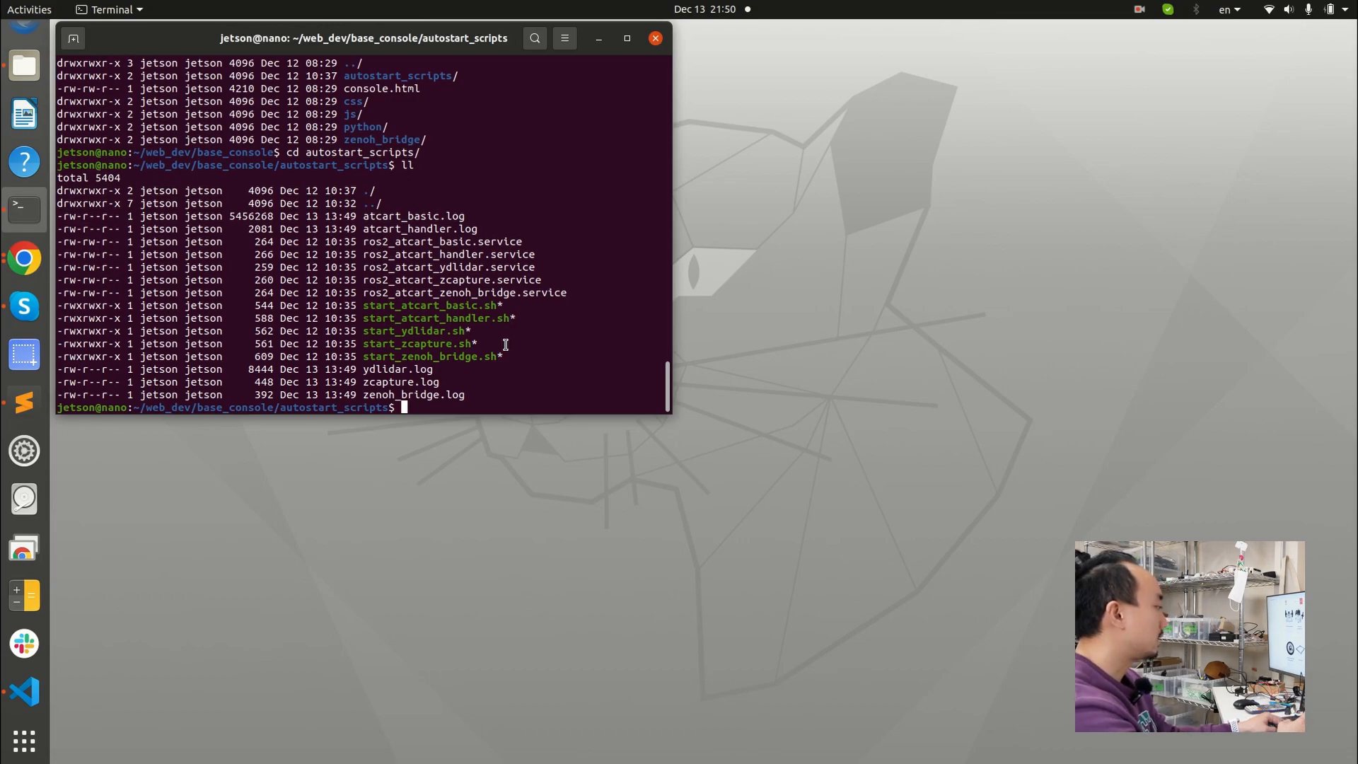
# Follow the atcart_basic and atcart_handler logs with tail -f
pyautogui.write('tail -f atcart_')
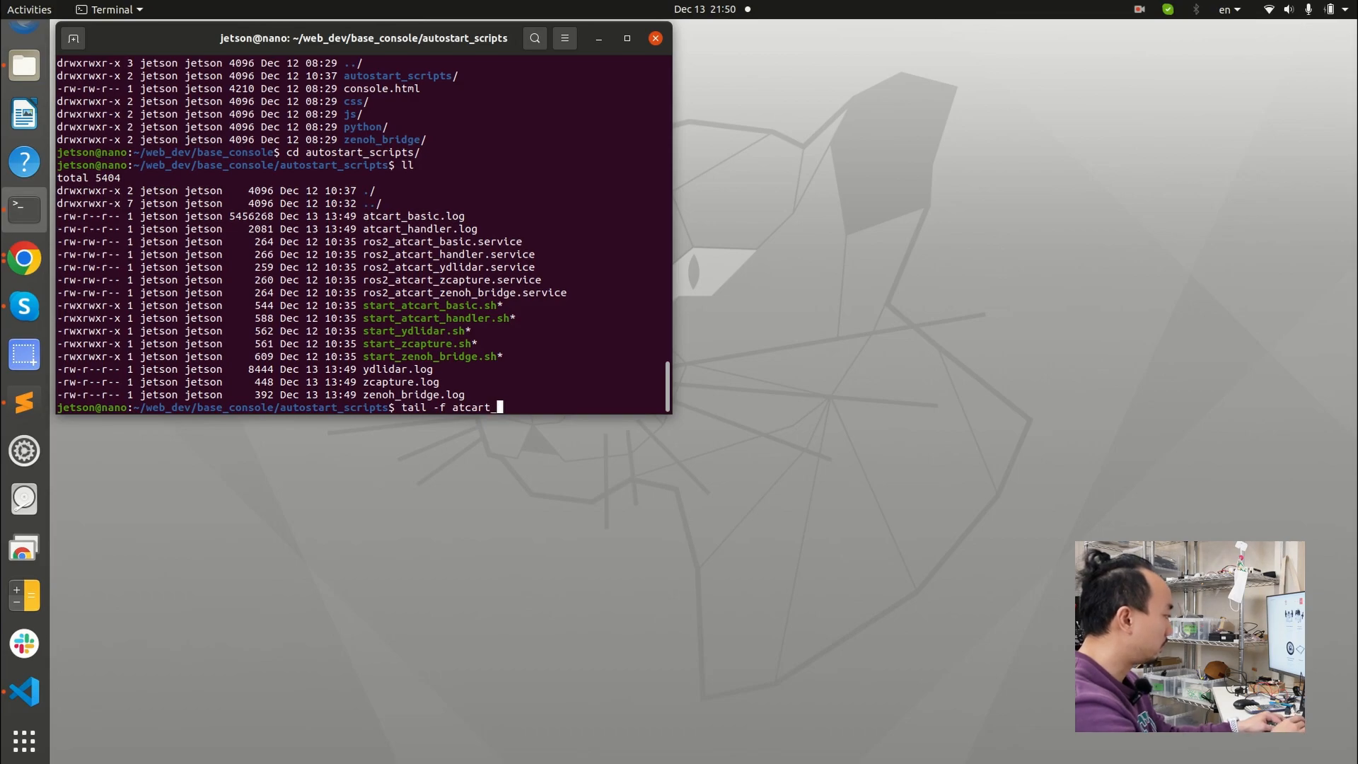
pyautogui.press('Return')
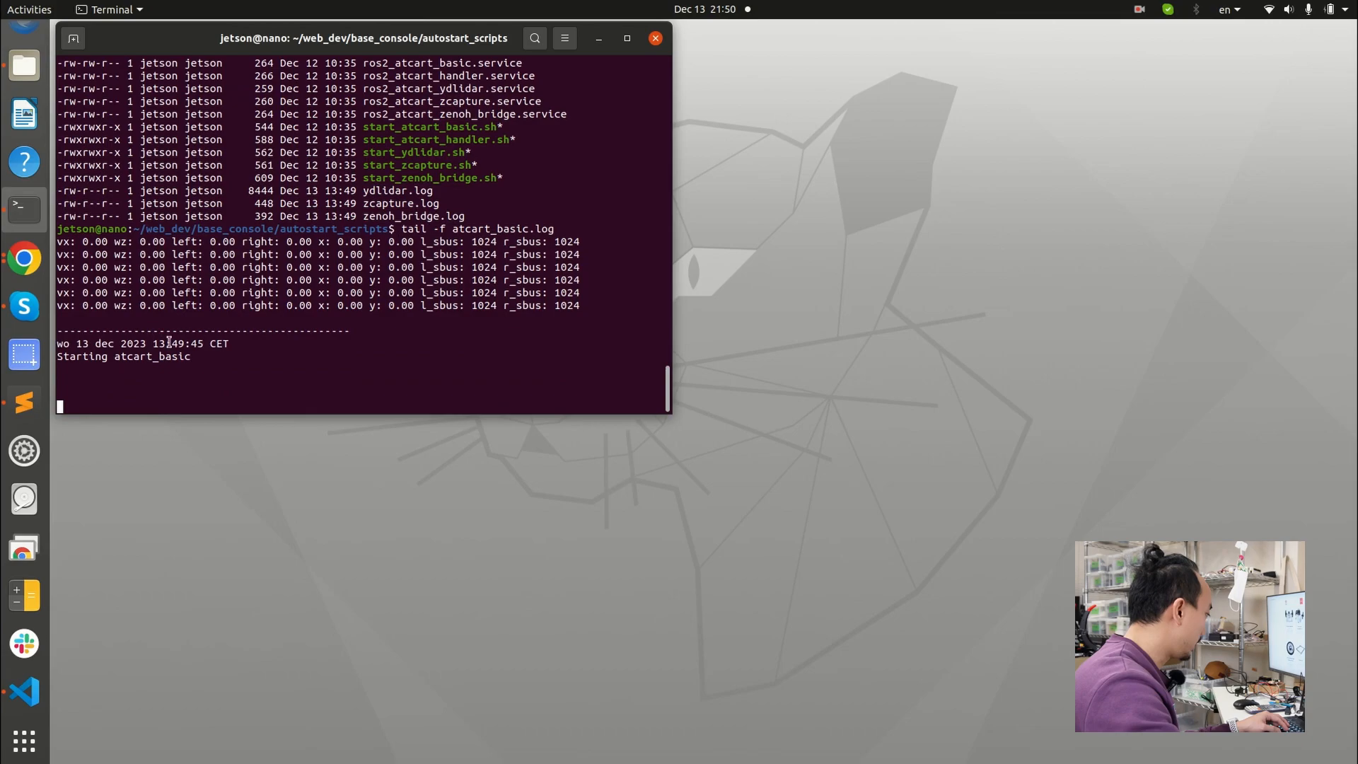
pyautogui.press('ctrl+c')
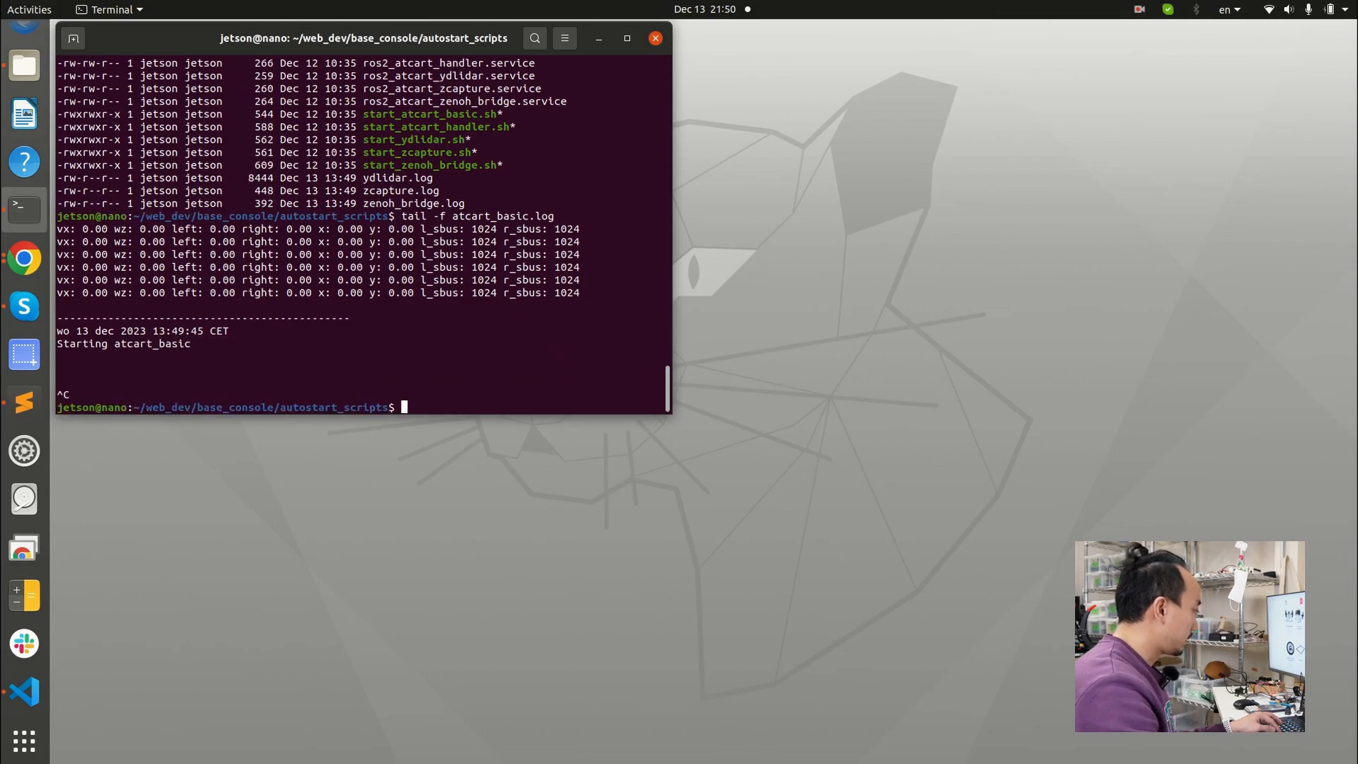
pyautogui.write('tail -f atcart')
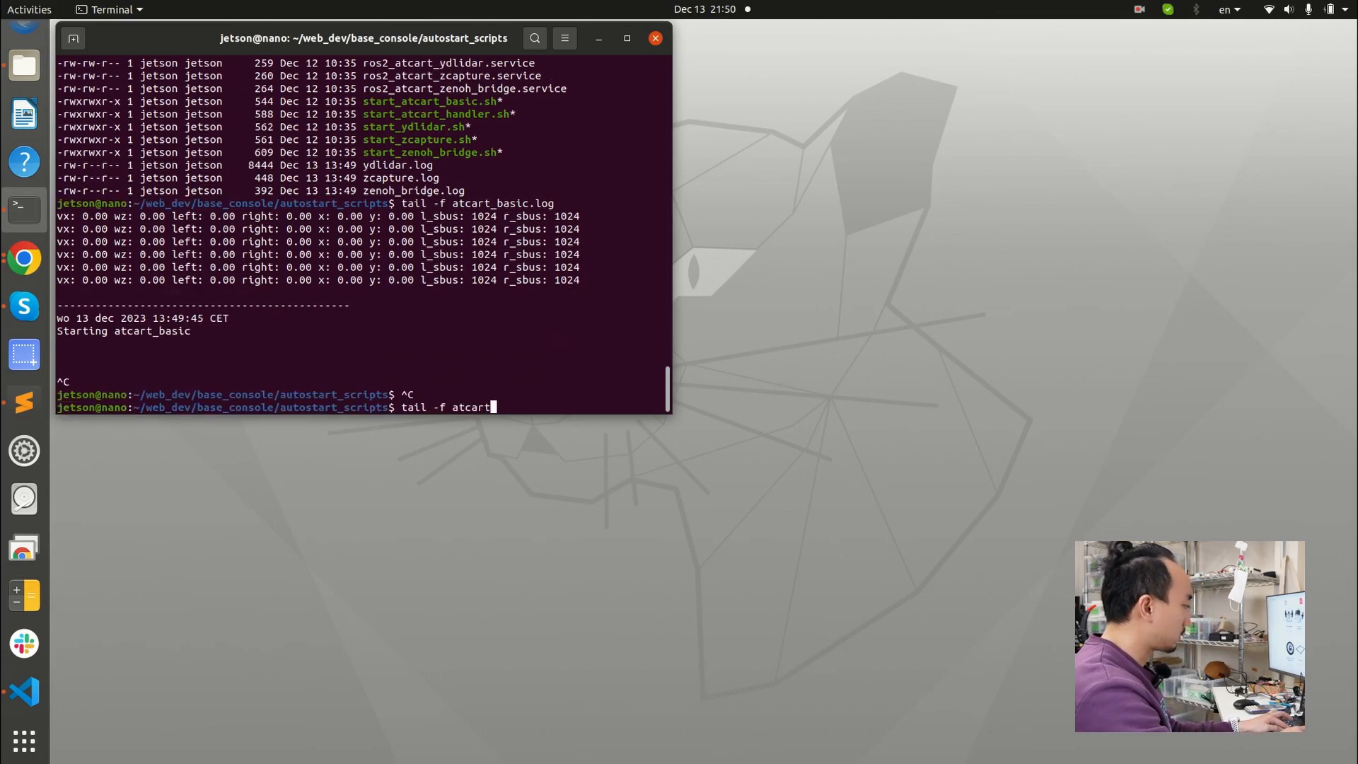
pyautogui.press('Return')
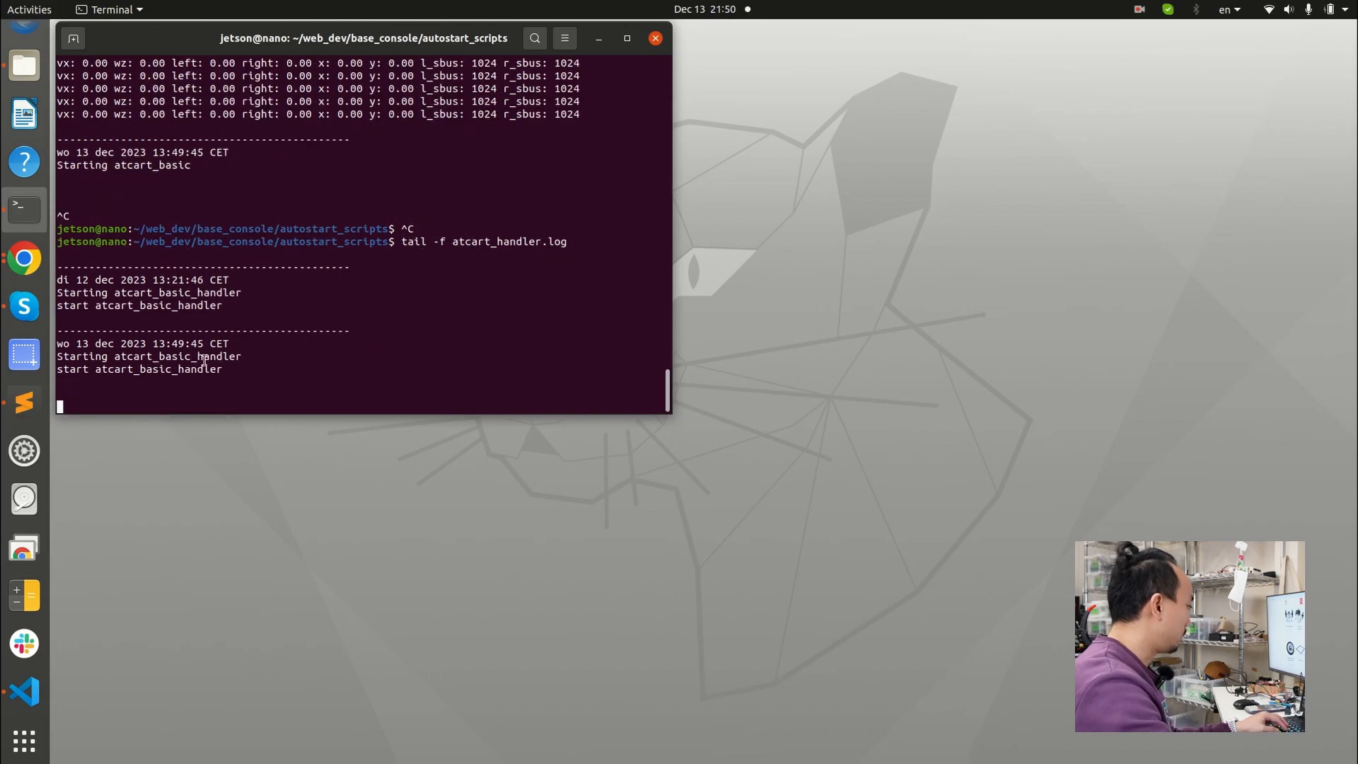
# Follow the ydlidar, zenoh_bridge and zcapture logs with tail -f
pyautogui.write('tail -f ydl')
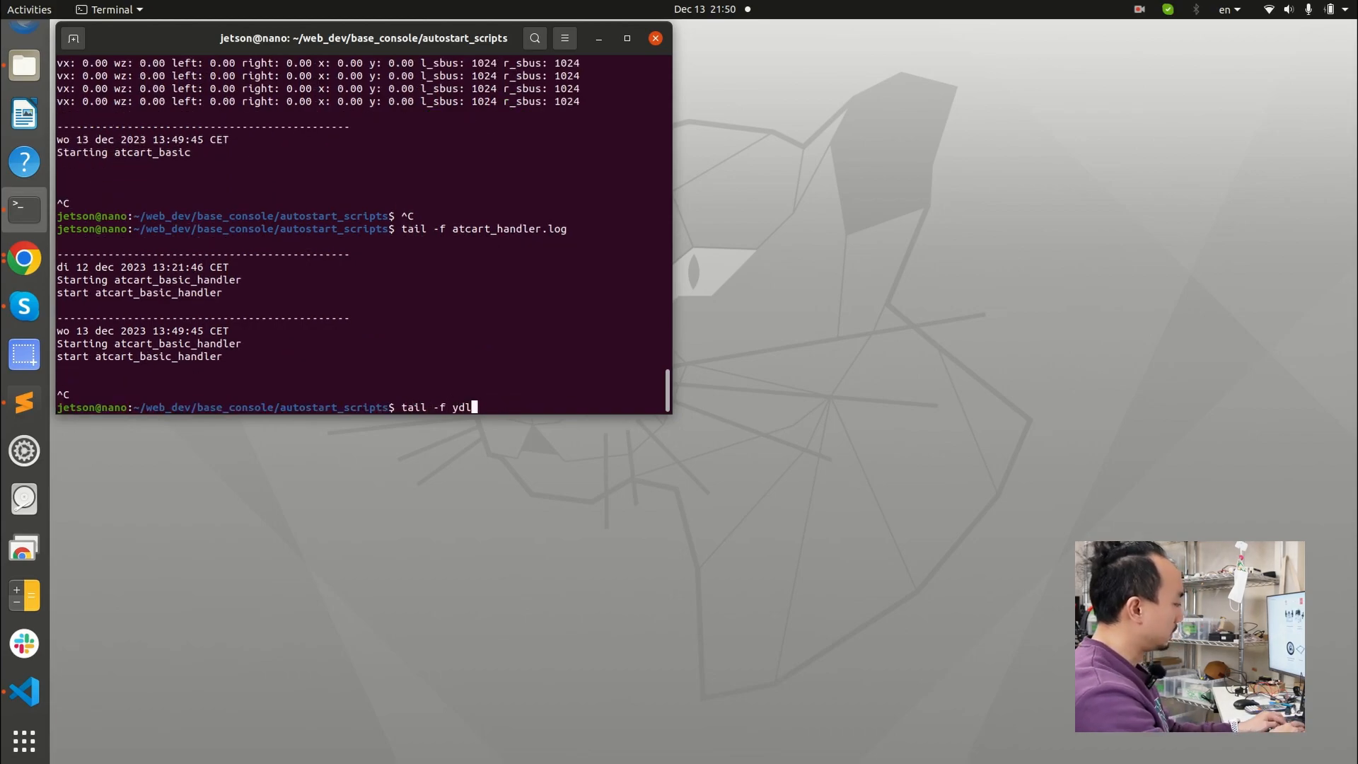
pyautogui.press('Return')
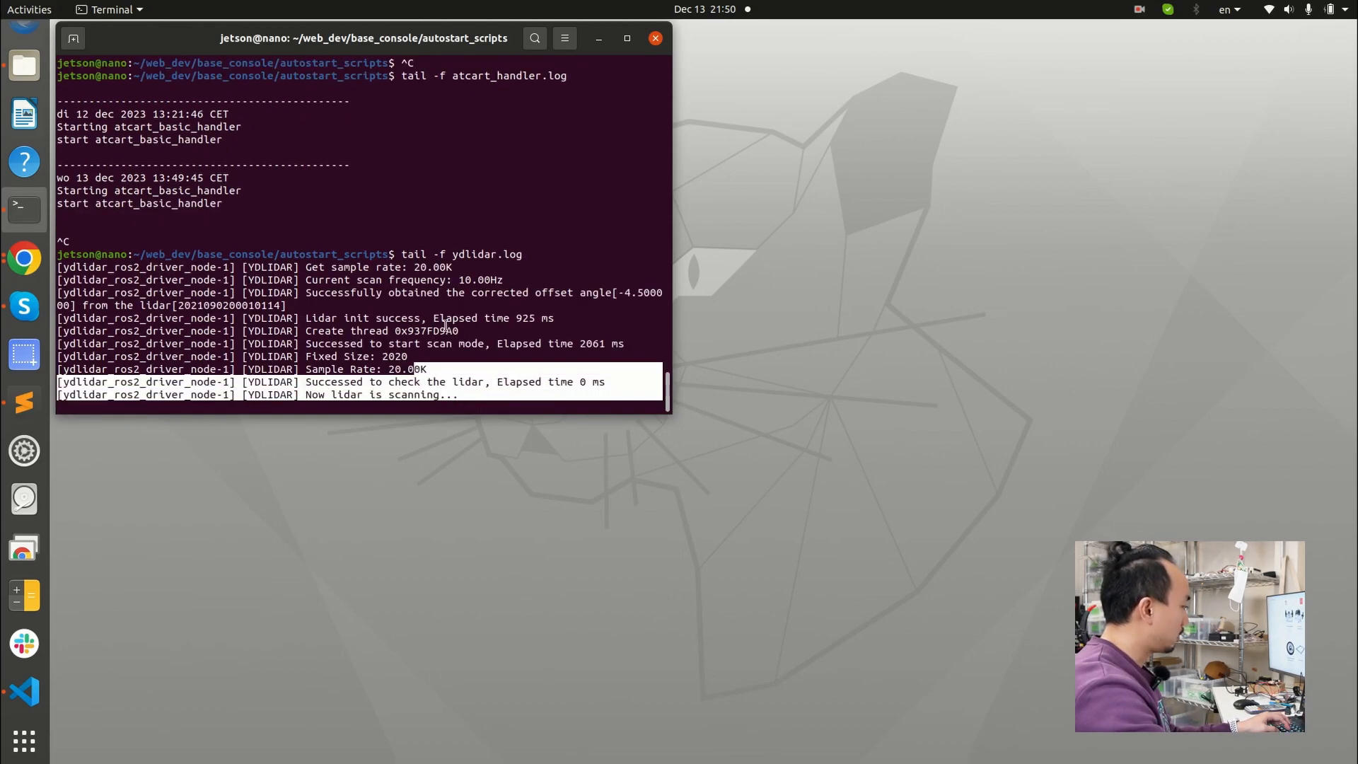
pyautogui.write('tail -f ze')
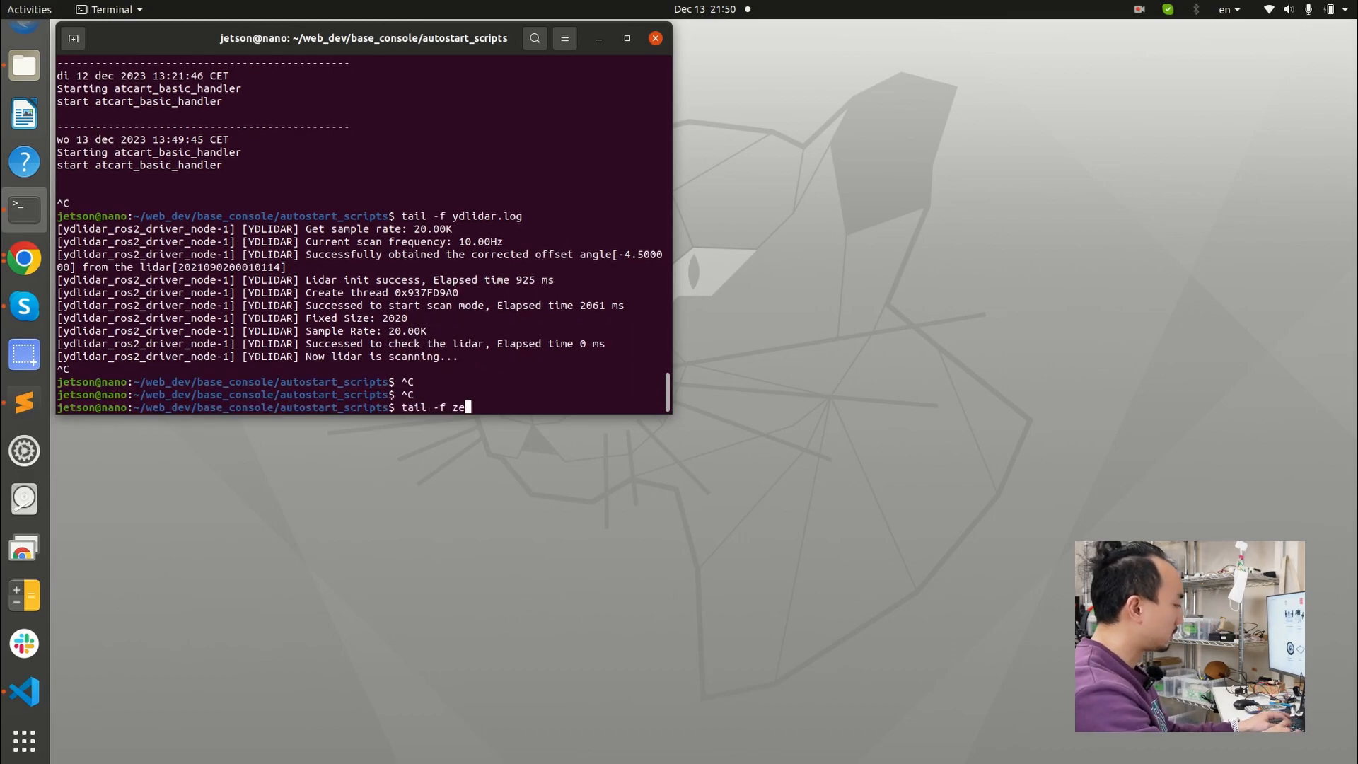
pyautogui.press('Return')
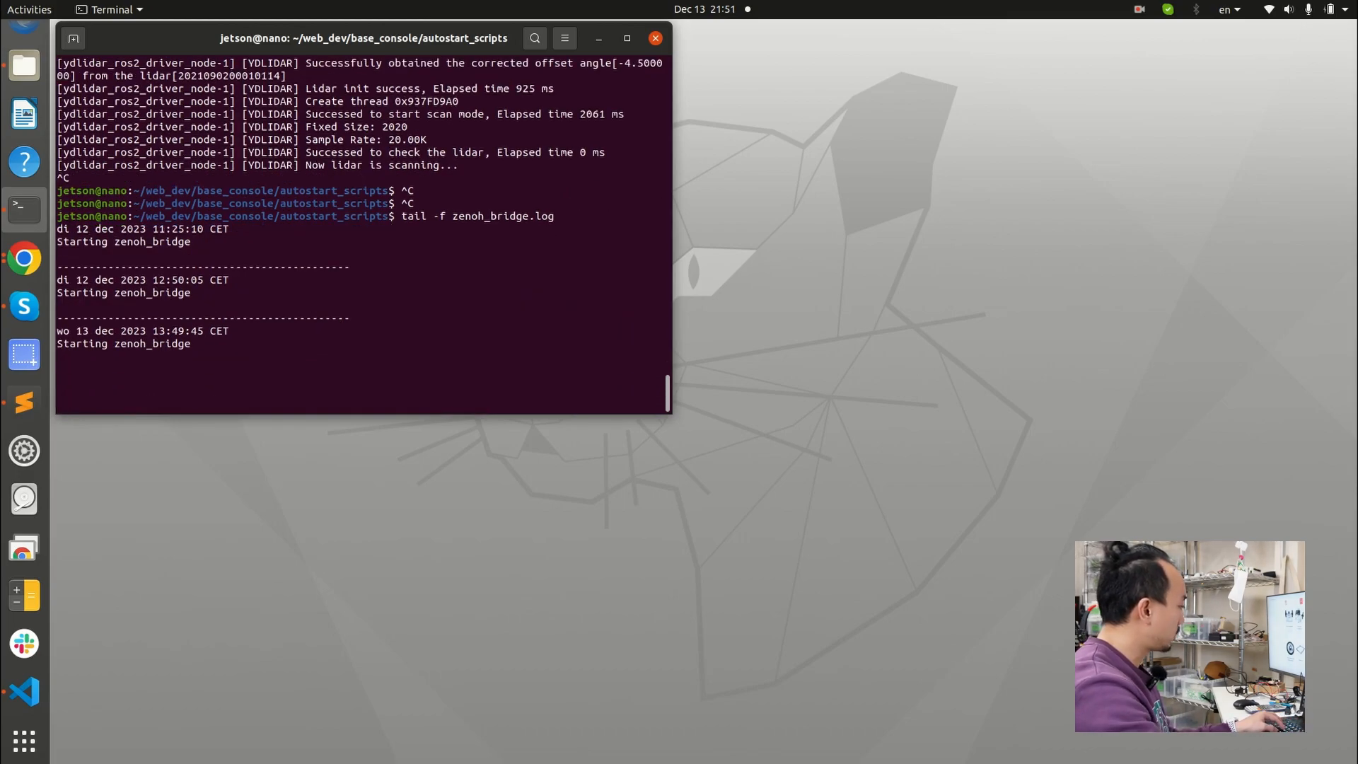
pyautogui.write('tail -f z')
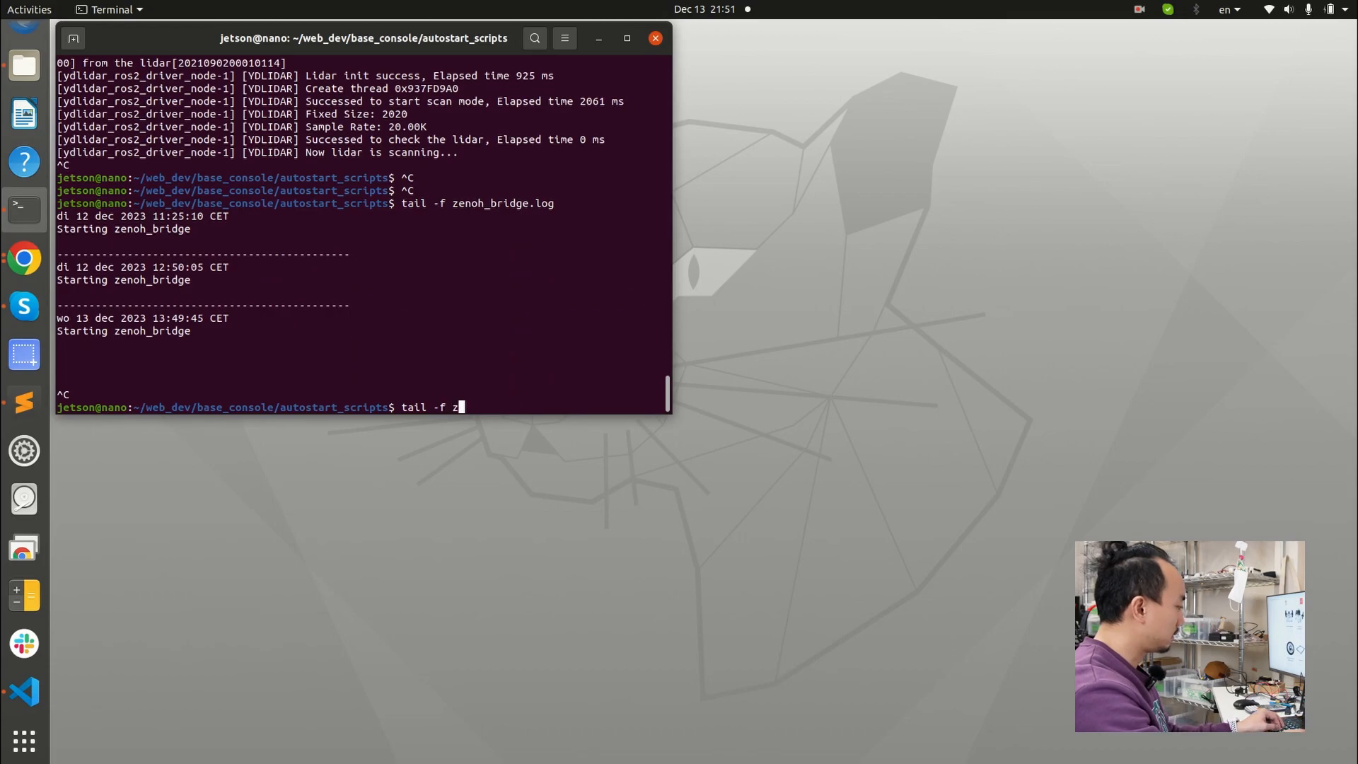
pyautogui.press('Return')
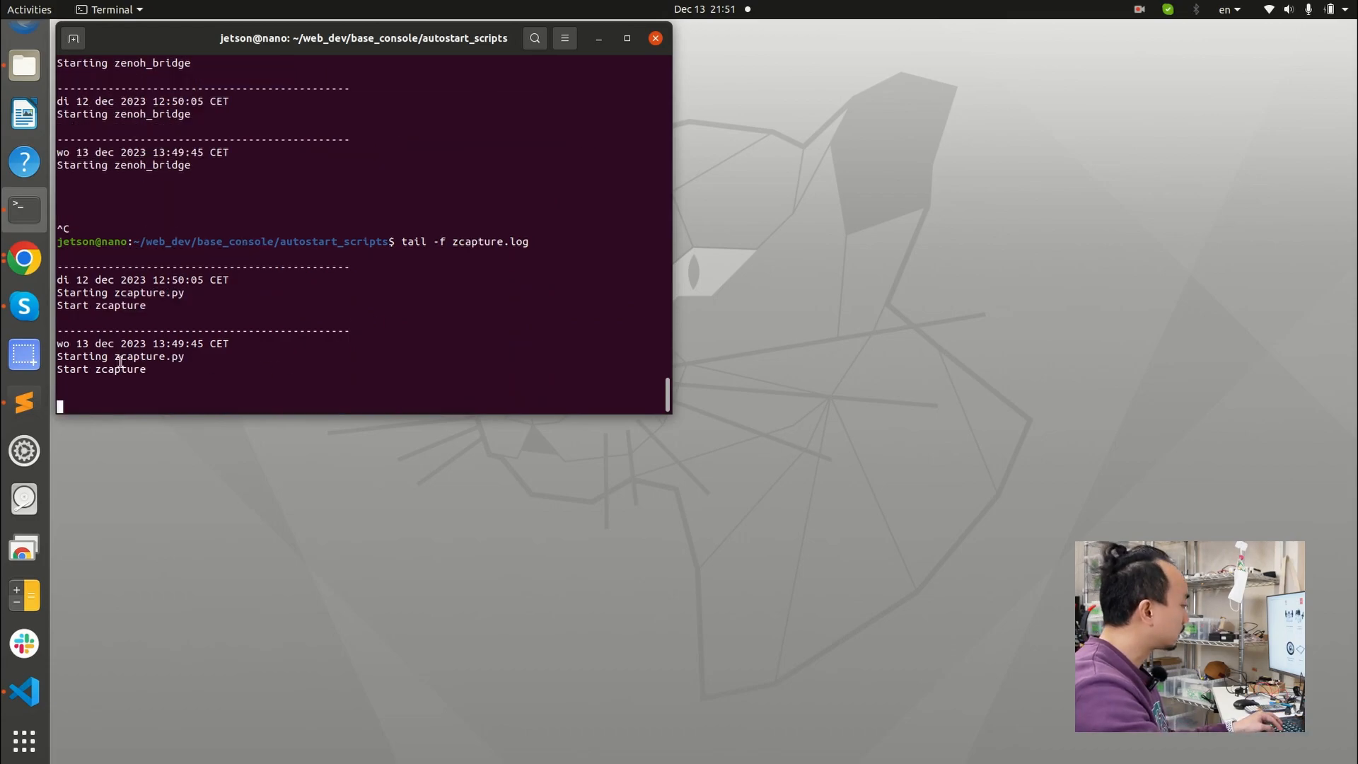
# Run ros2 topic list to show the atcart, jmoab and scan topics
pyautogui.write('ro')
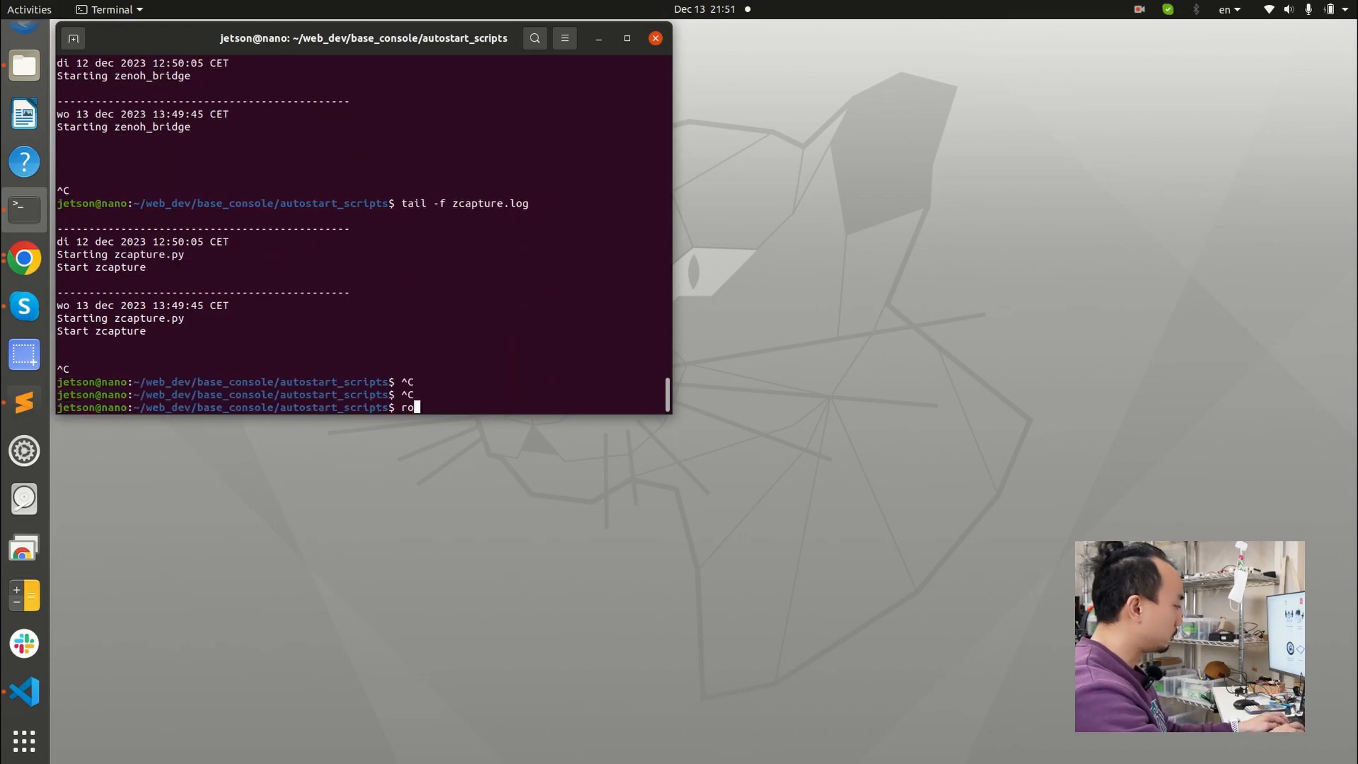
pyautogui.write('s2 topic l')
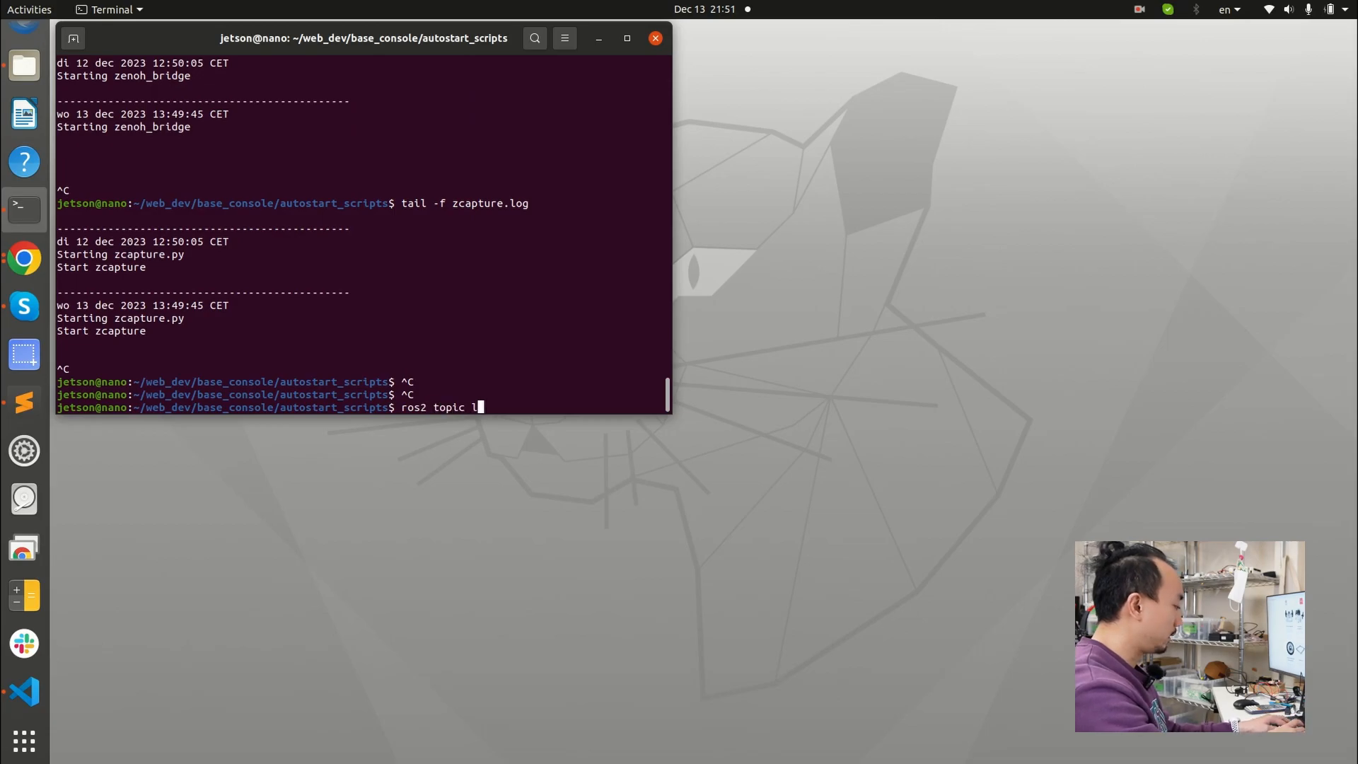
pyautogui.press('Return')
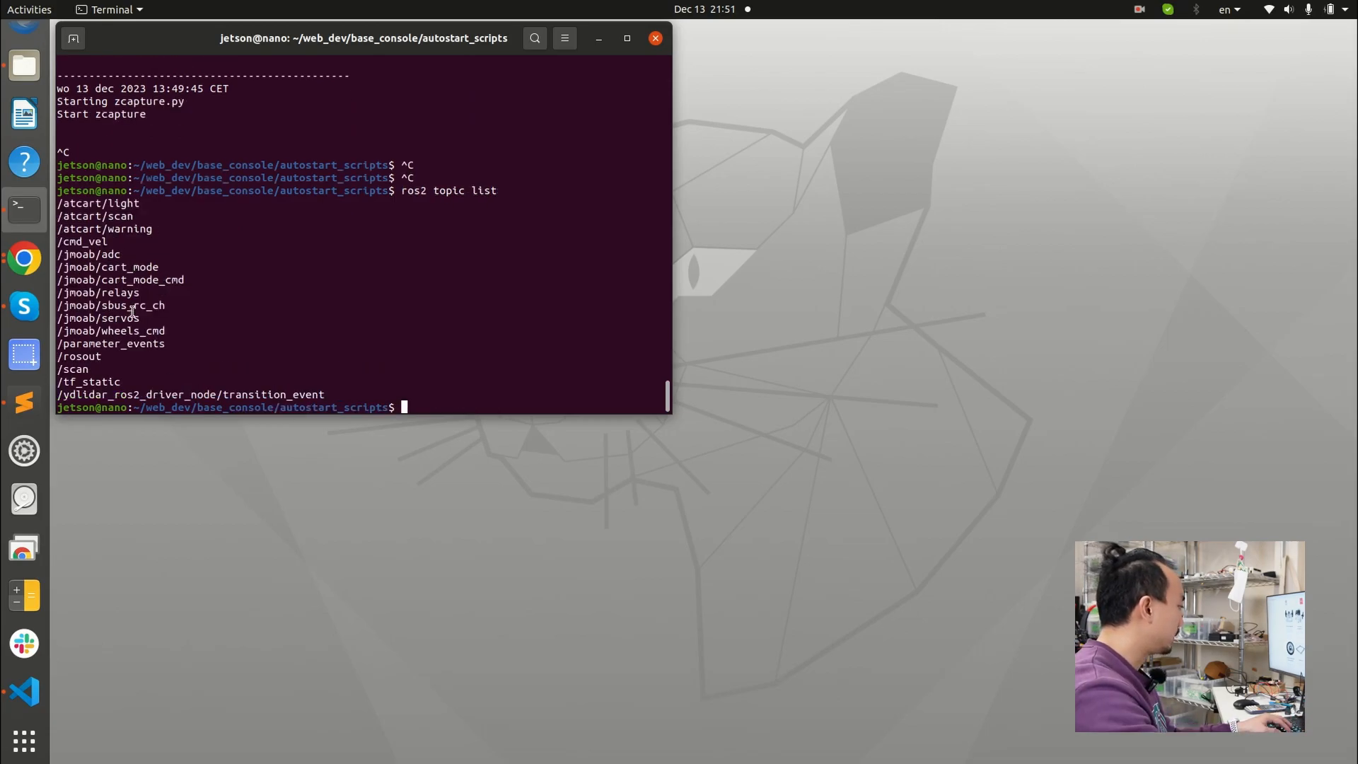